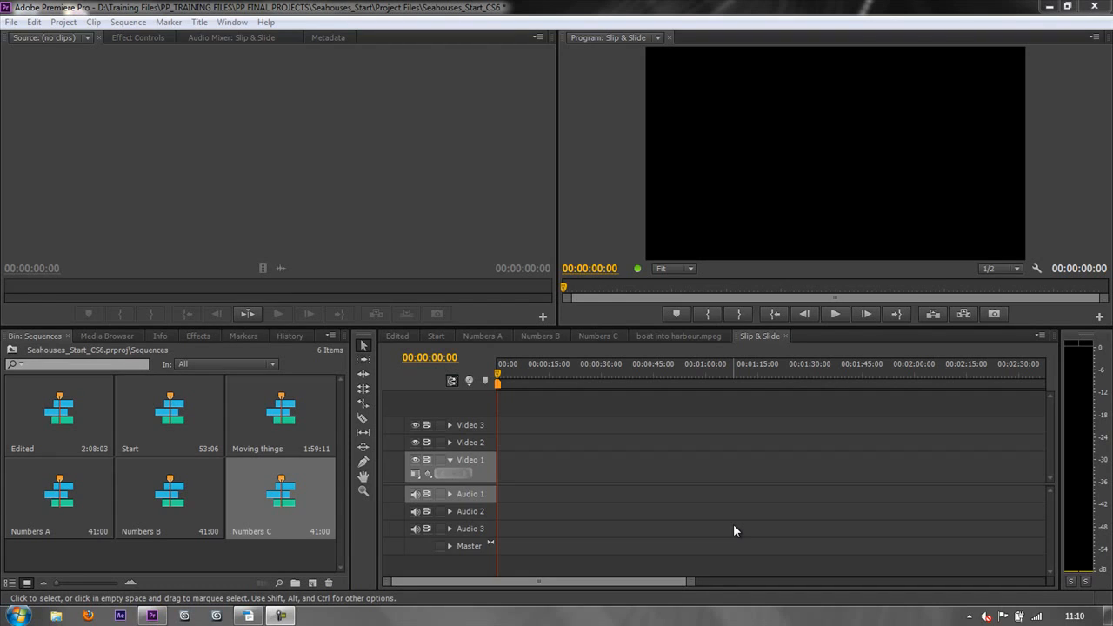
mouse_move(717, 448)
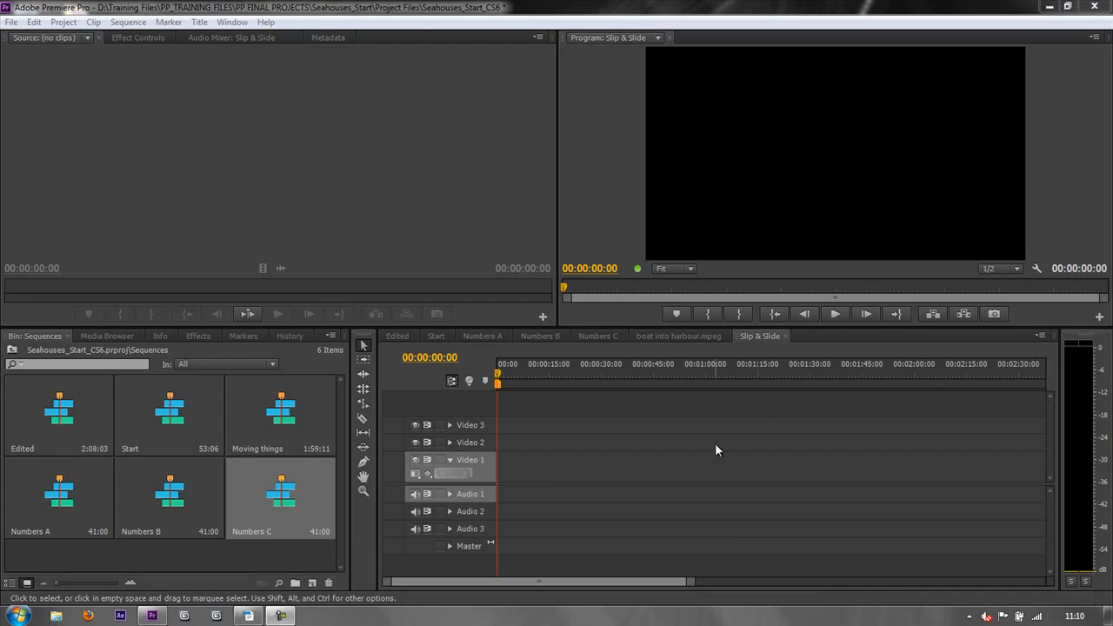
mouse_move(758, 386)
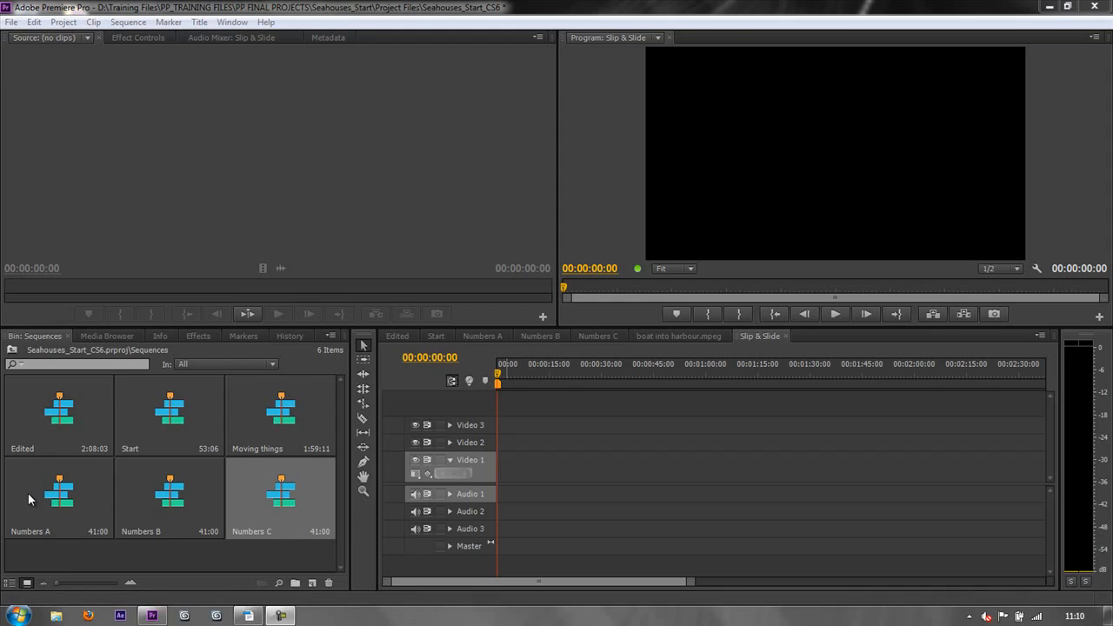
mouse_move(195, 508)
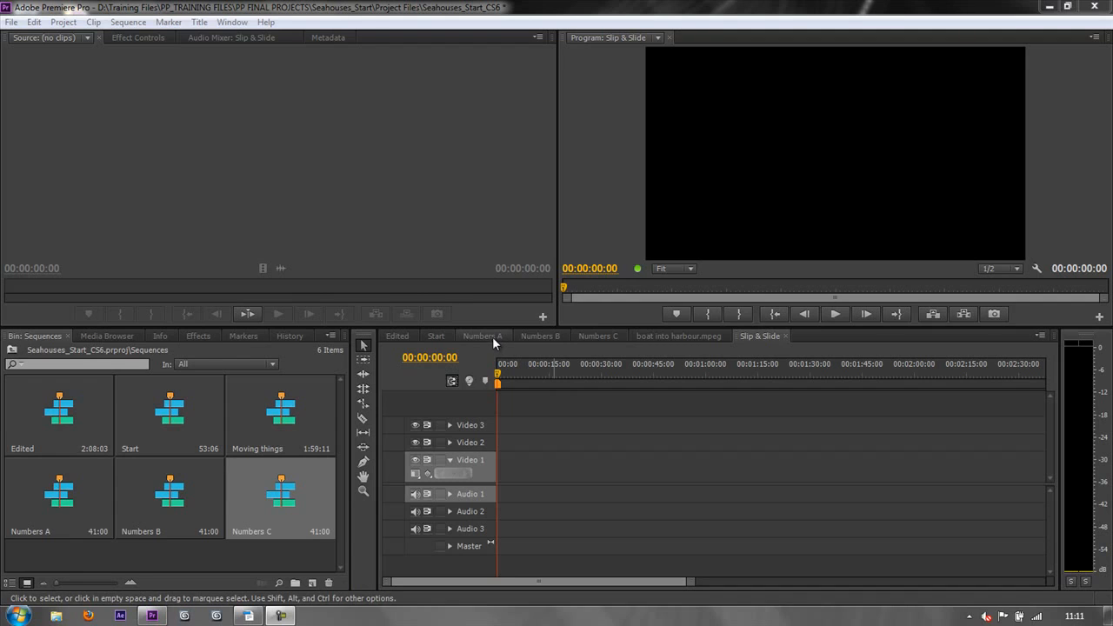
- Switch to the Numbers A sequence and view its blue number 1 frame
left_click(484, 335)
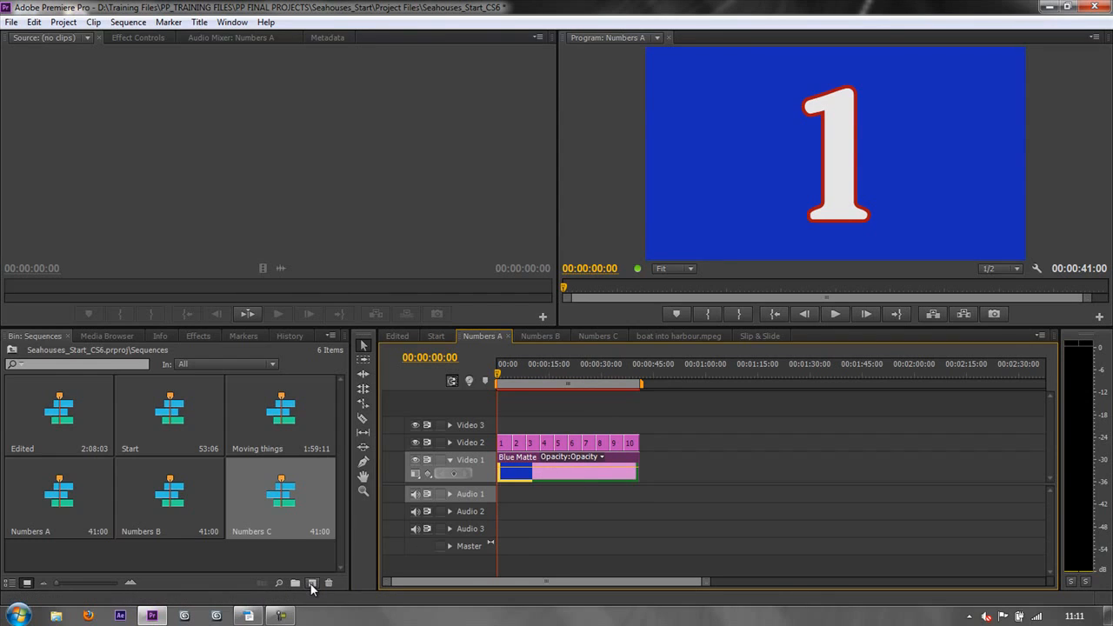
left_click(313, 583)
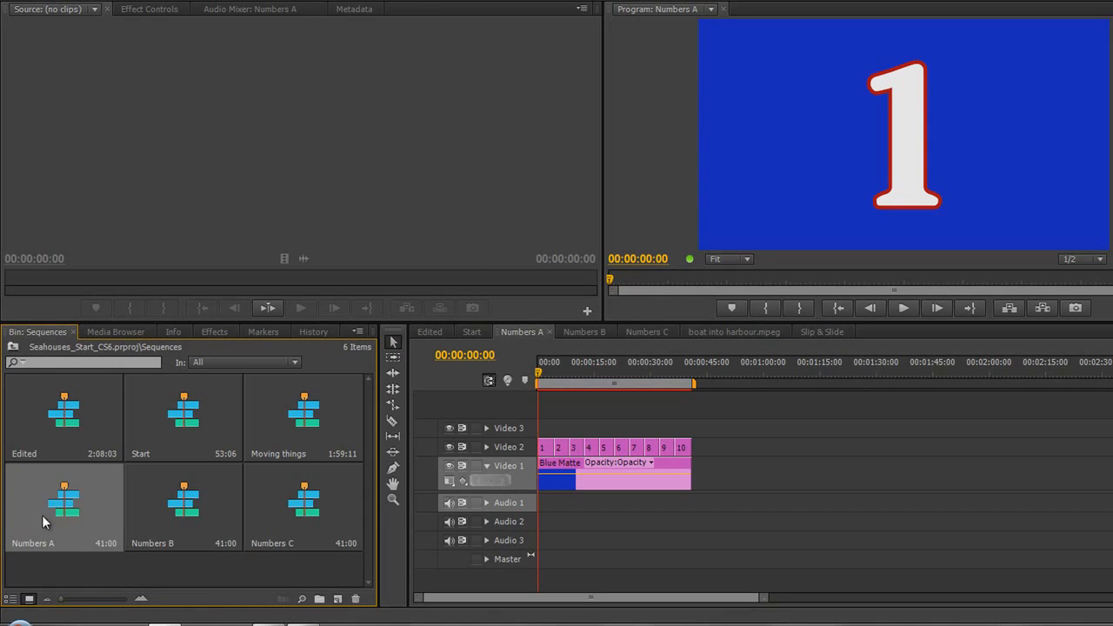
- Place Numbers A at the start of the Slip & Slide sequence, then select Numbers B in the bin
left_click(821, 331)
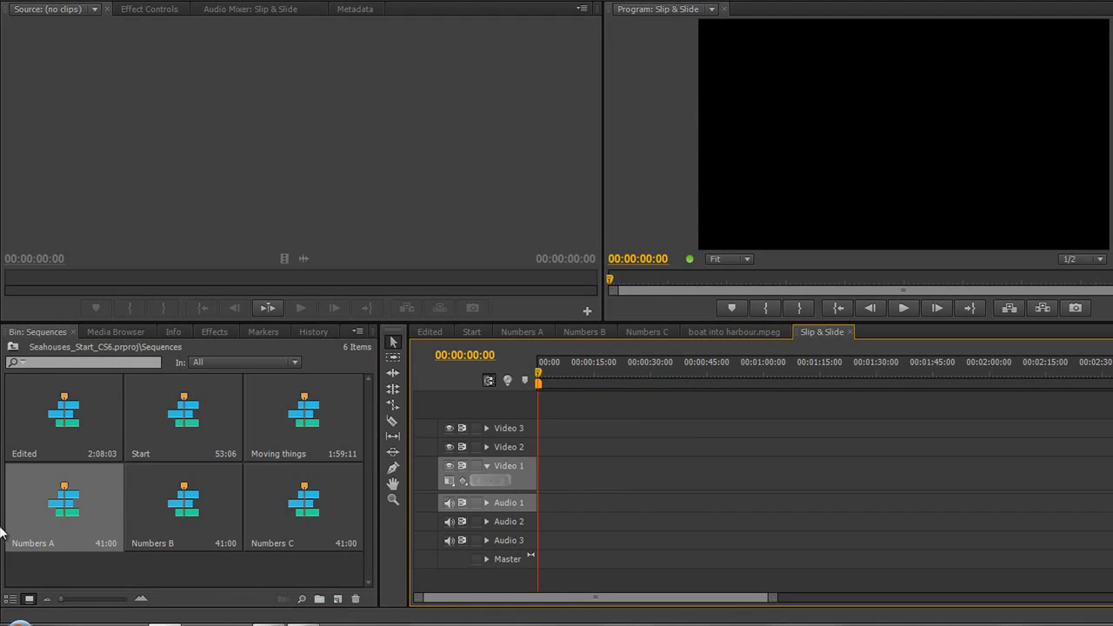
left_click_drag(63, 501, 626, 483)
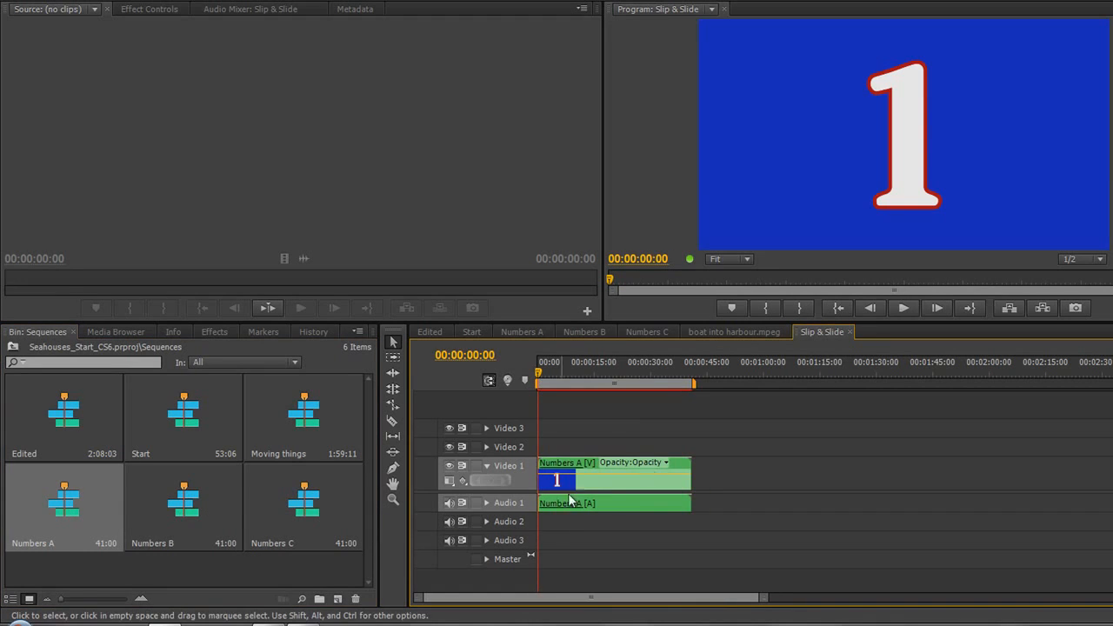
mouse_move(623, 484)
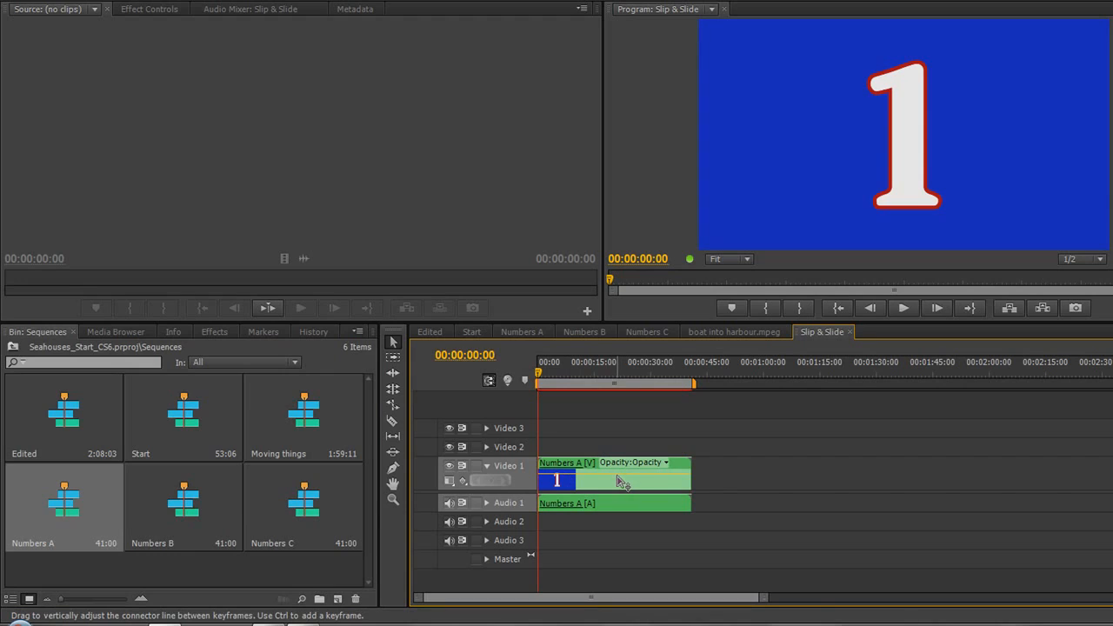
mouse_move(157, 553)
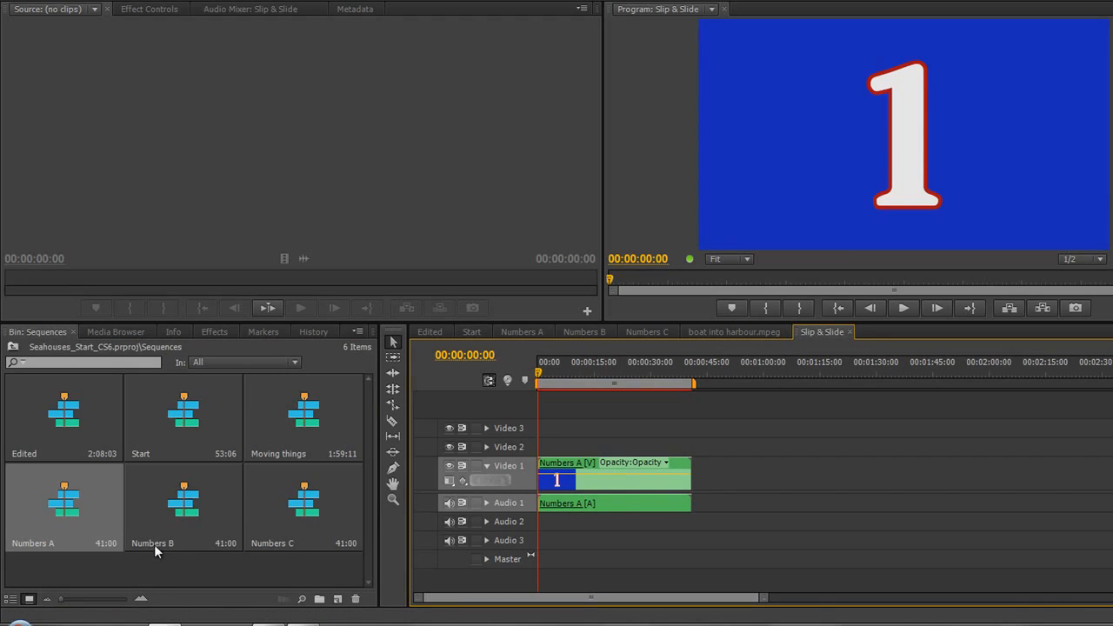
mouse_move(174, 501)
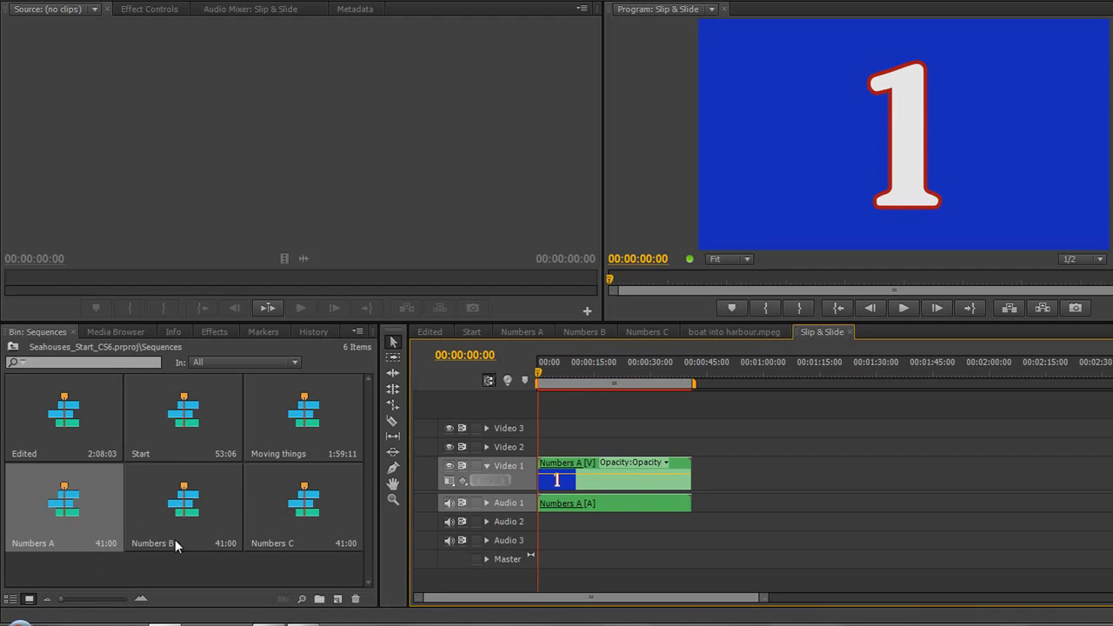
left_click(183, 504)
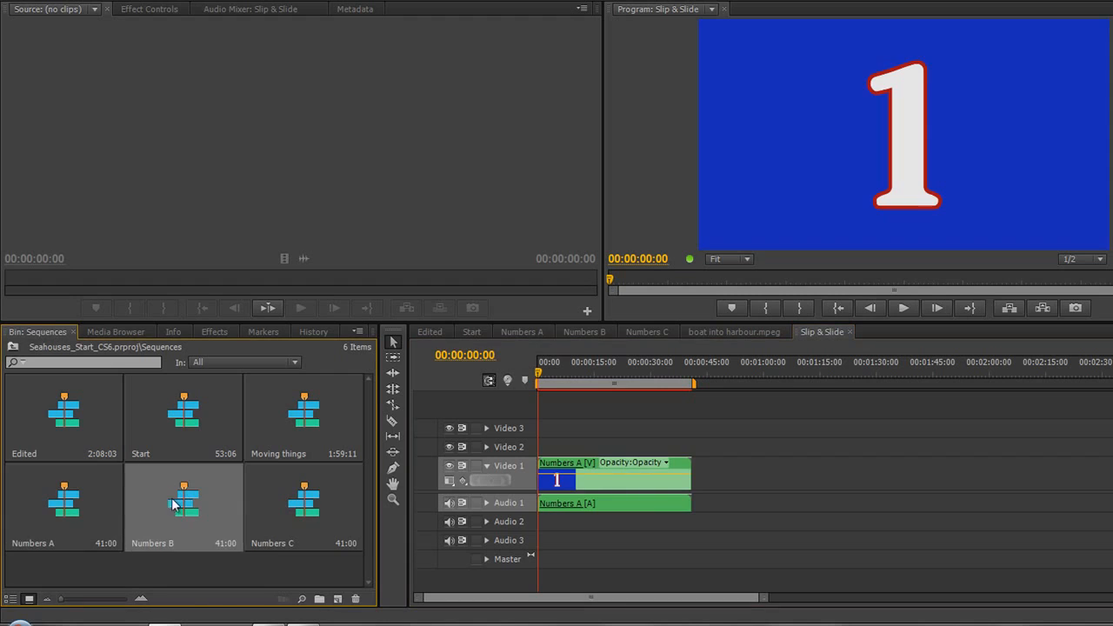
- Drop Numbers B after Numbers A and nudge it further along the timeline
left_click_drag(183, 501, 769, 483)
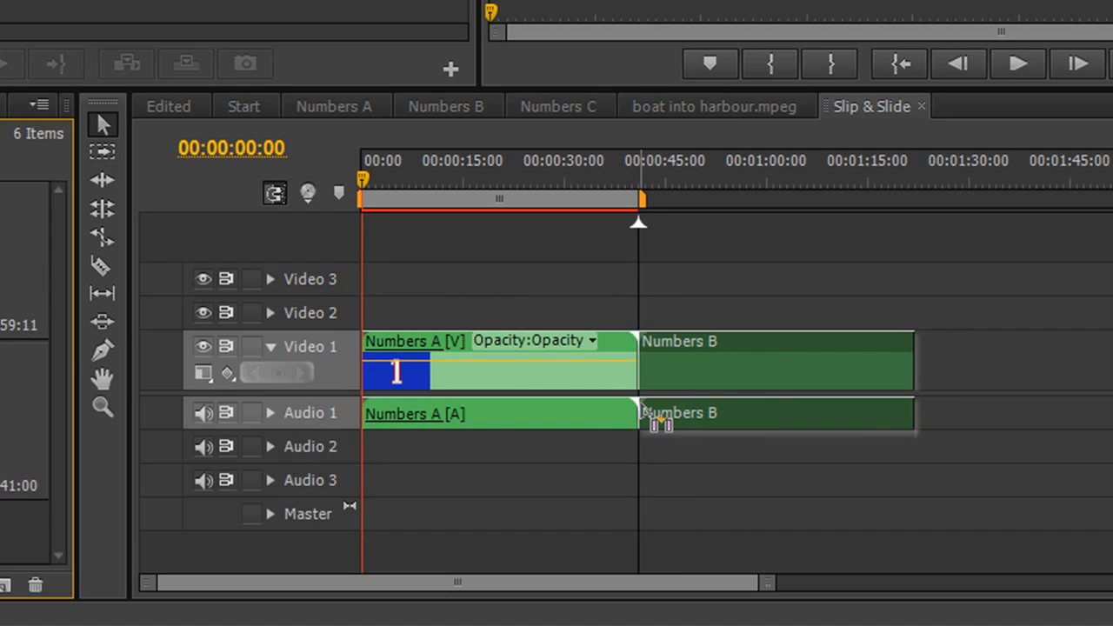
mouse_move(647, 414)
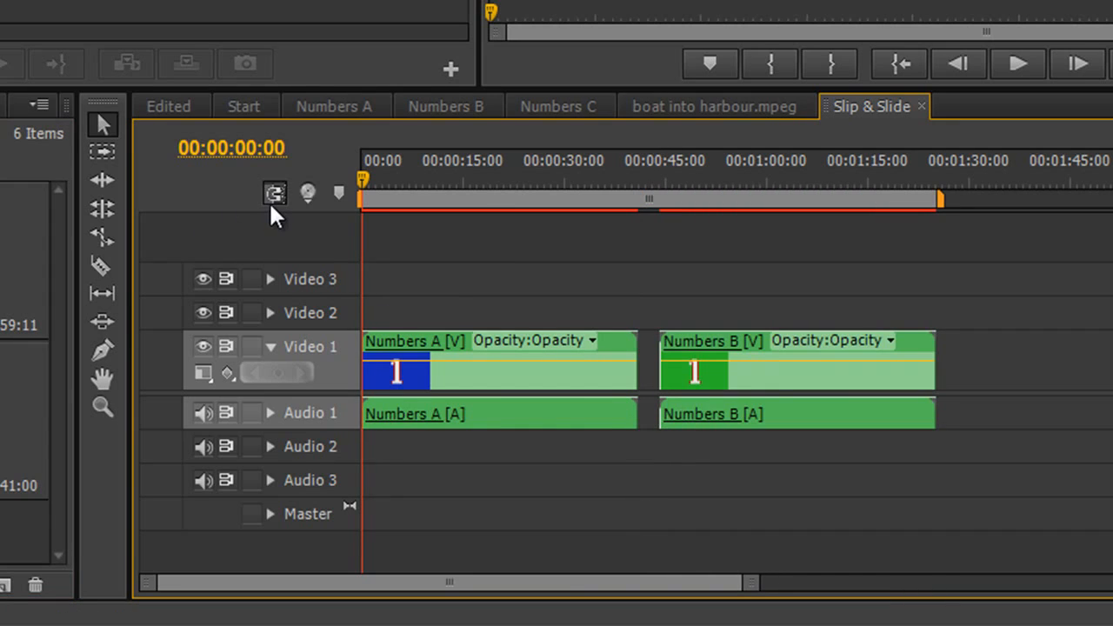
mouse_move(275, 193)
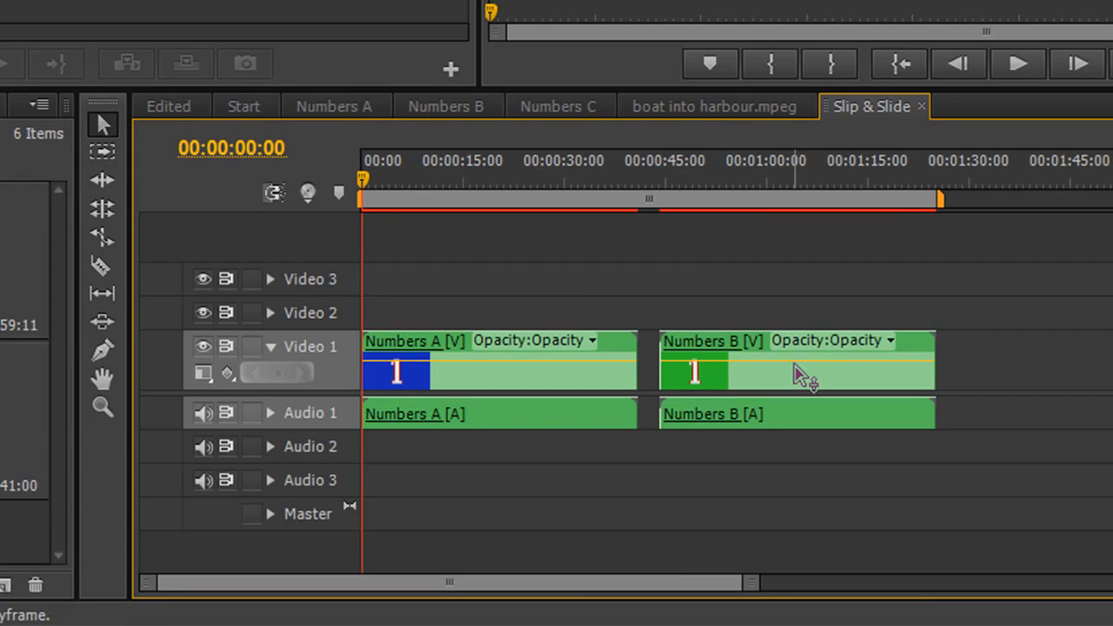
left_click_drag(800, 368, 774, 383)
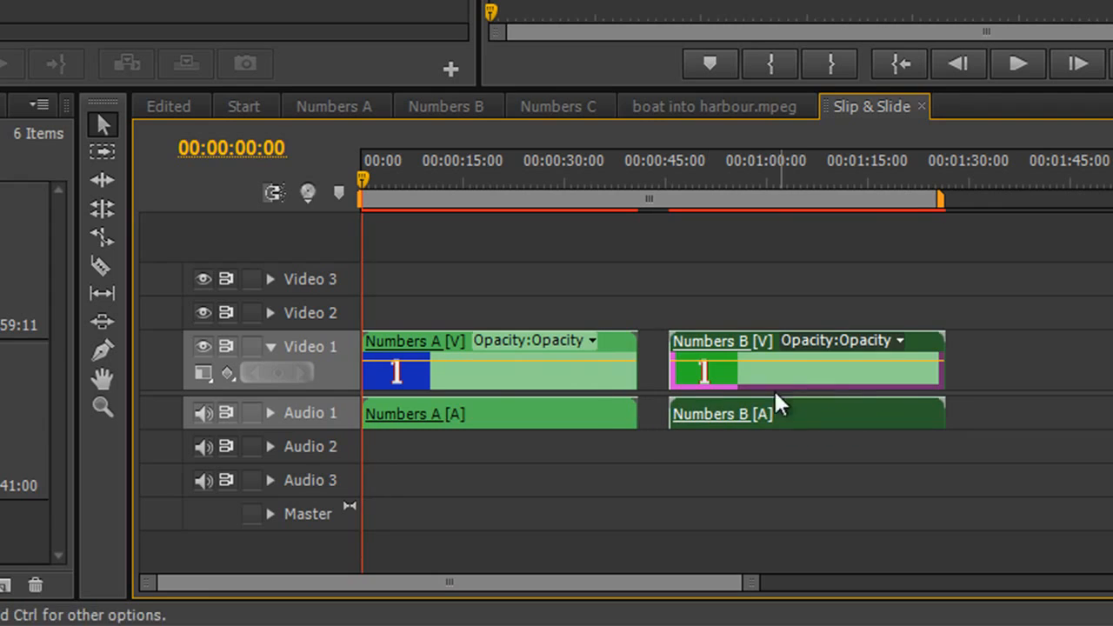
mouse_move(275, 193)
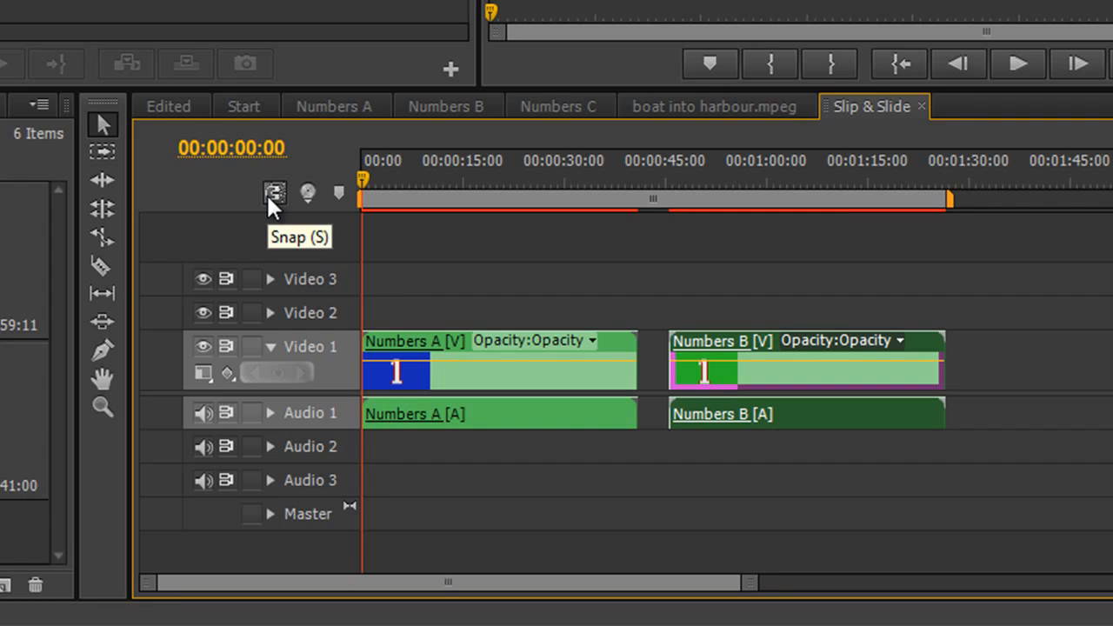
mouse_move(275, 193)
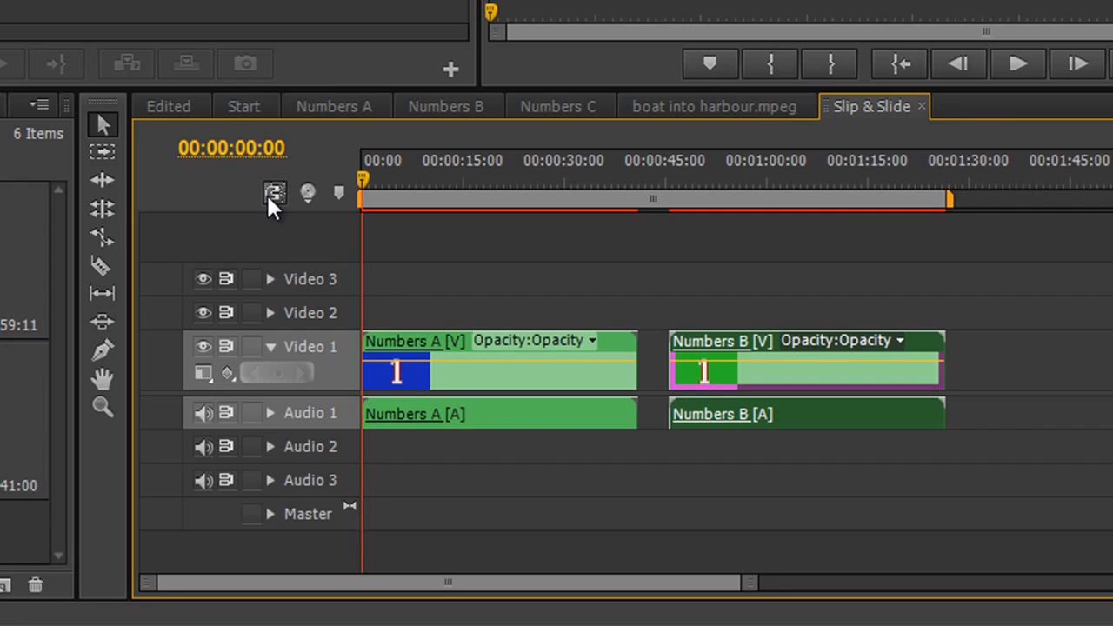
mouse_move(274, 193)
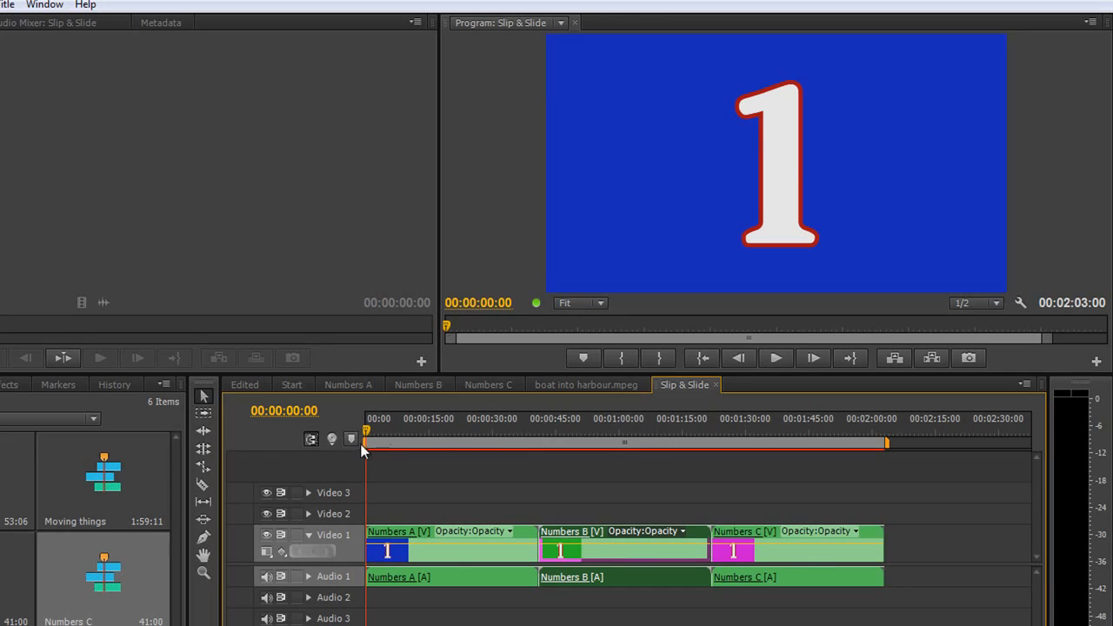
mouse_move(426, 476)
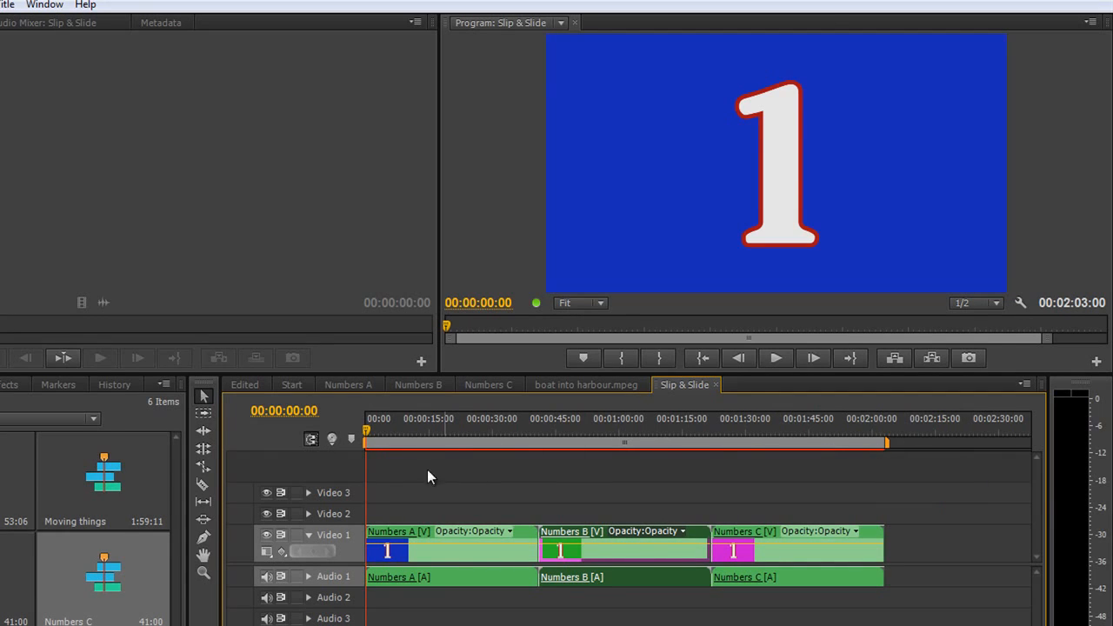
mouse_move(369, 438)
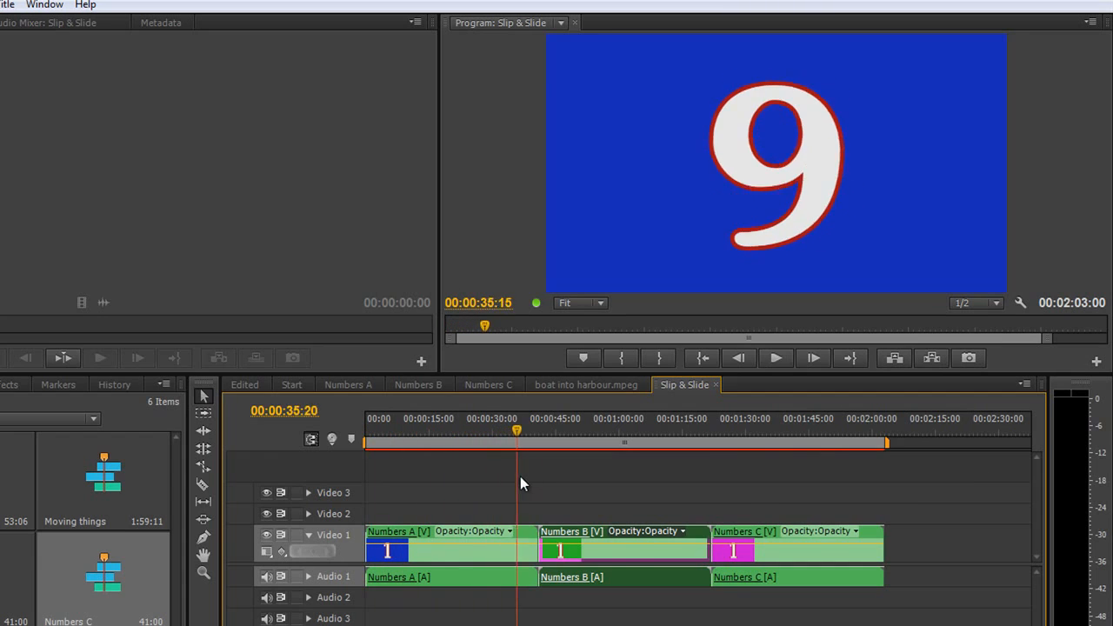
- Jump the playhead to 00:00:37:15 to preview the frame showing 10
left_click(849, 442)
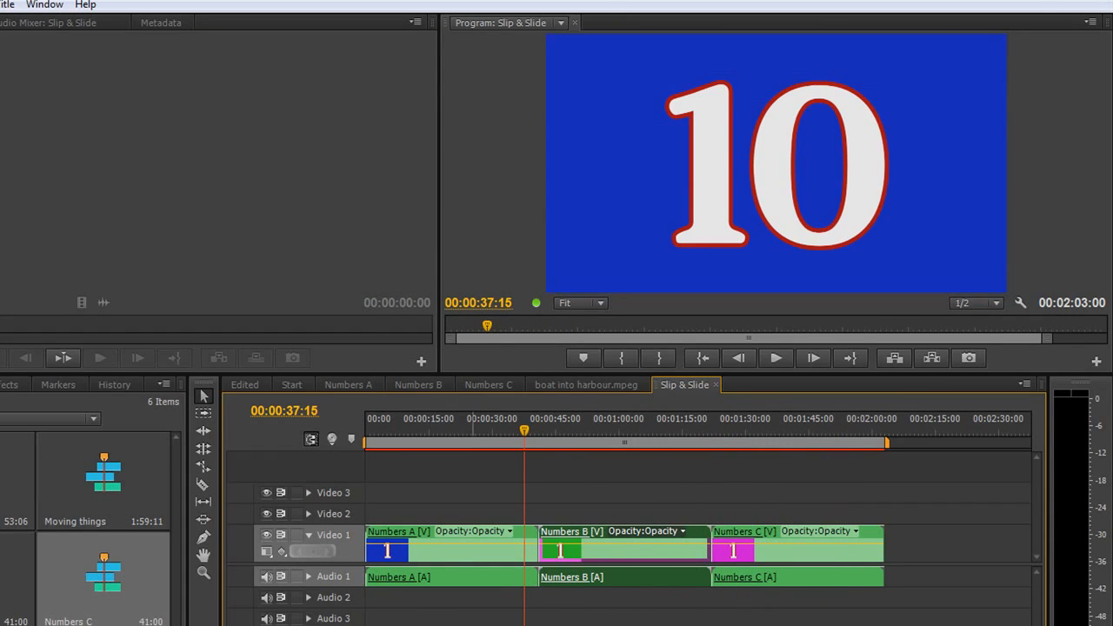
mouse_move(215, 483)
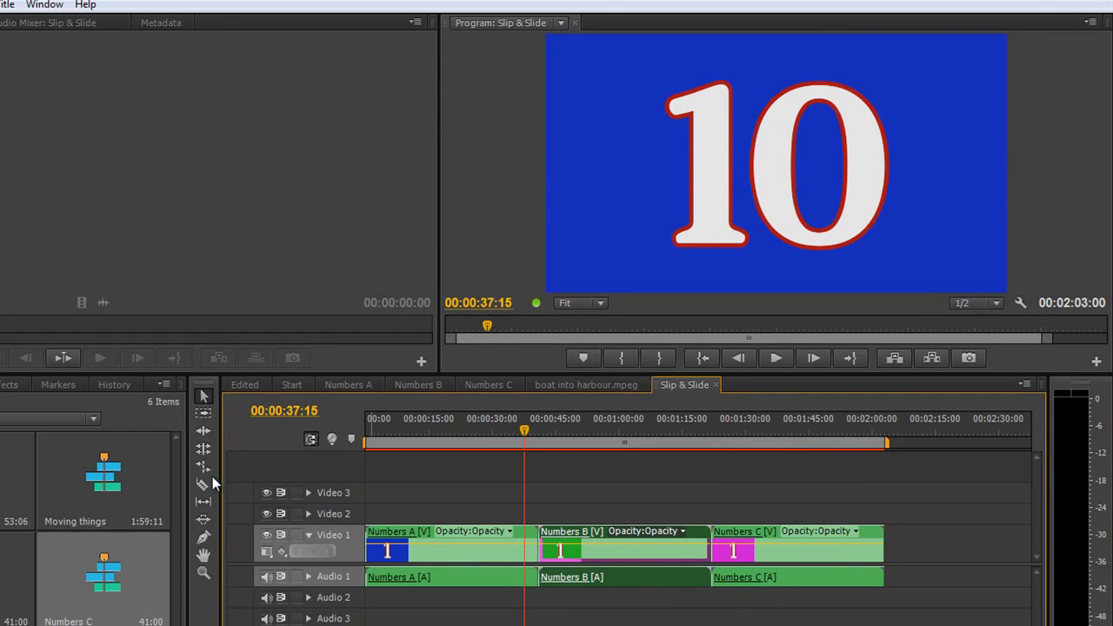
mouse_move(204, 433)
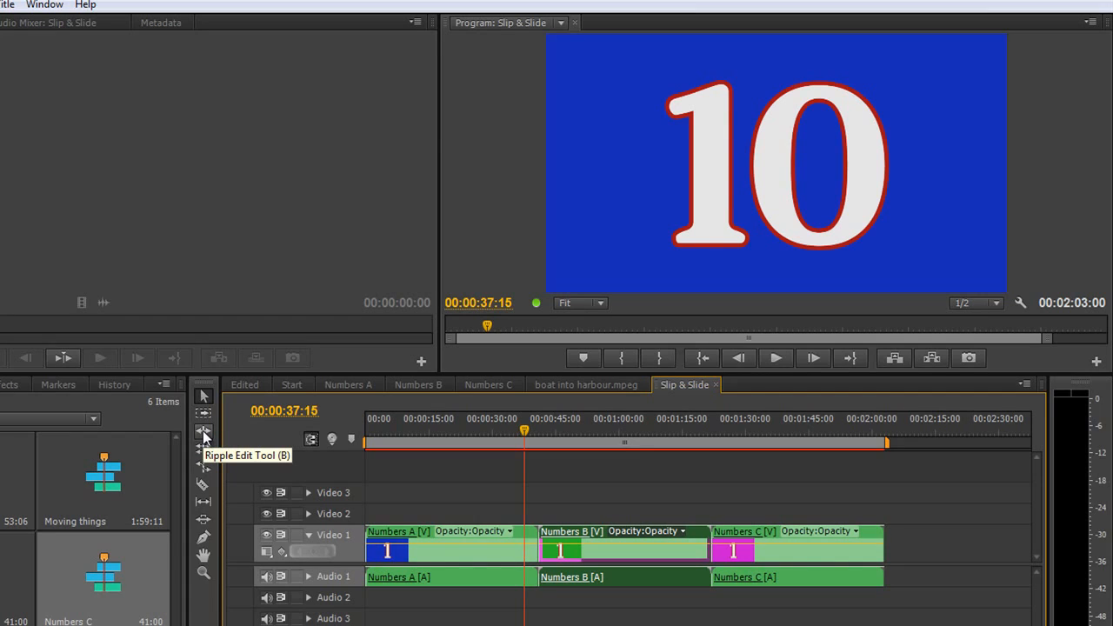
mouse_move(204, 439)
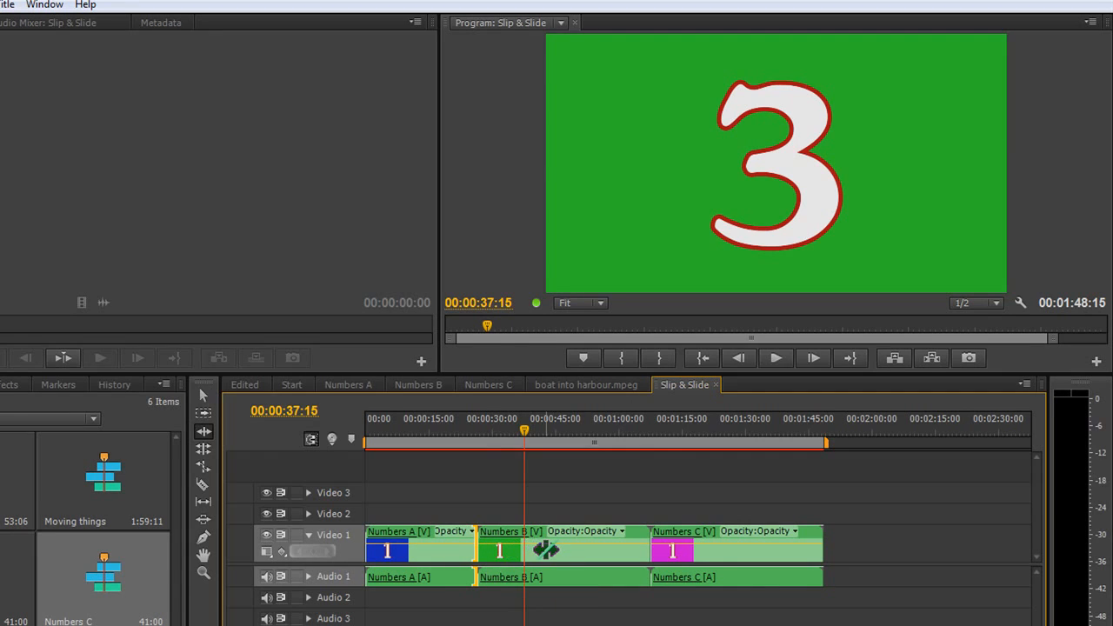
- Slip the footage inside Numbers B and begin trimming the end of Numbers C
left_click(501, 548)
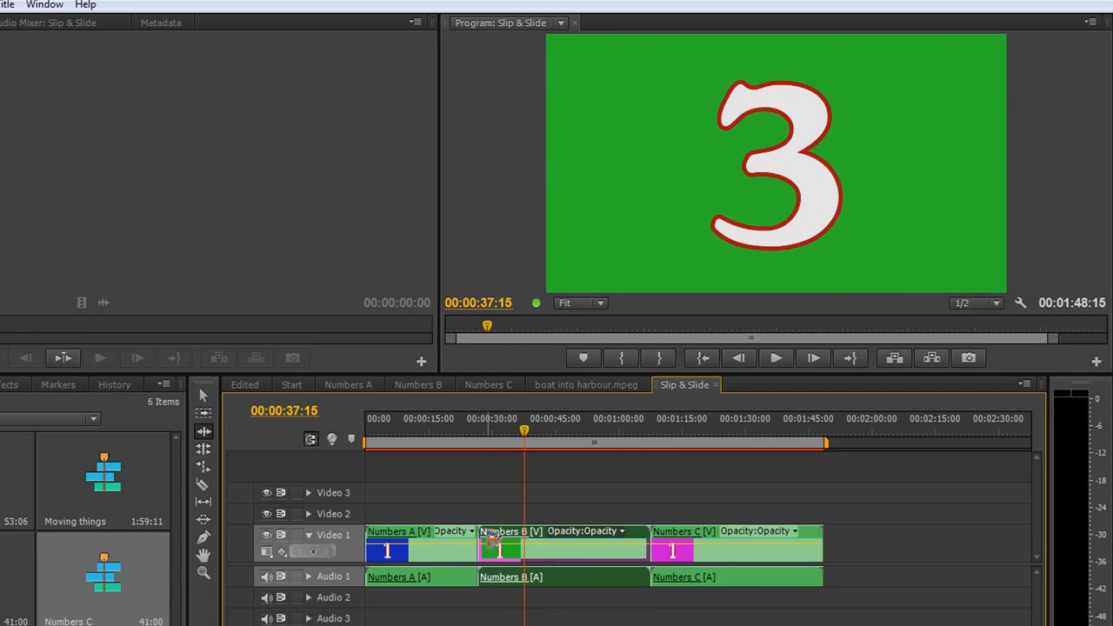
left_click_drag(501, 548, 542, 548)
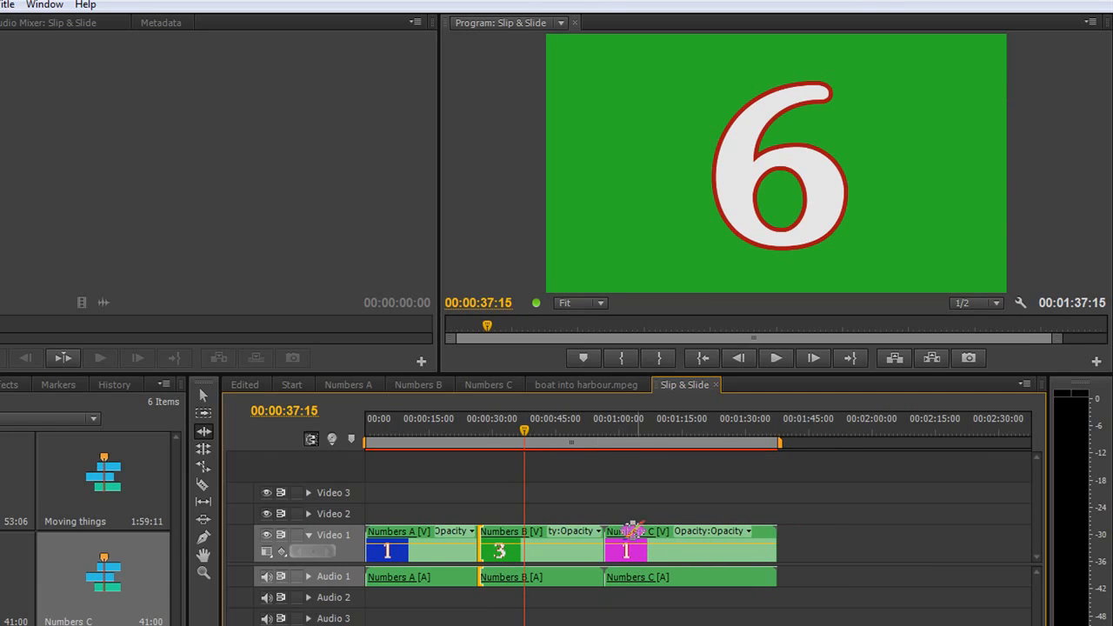
left_click(584, 443)
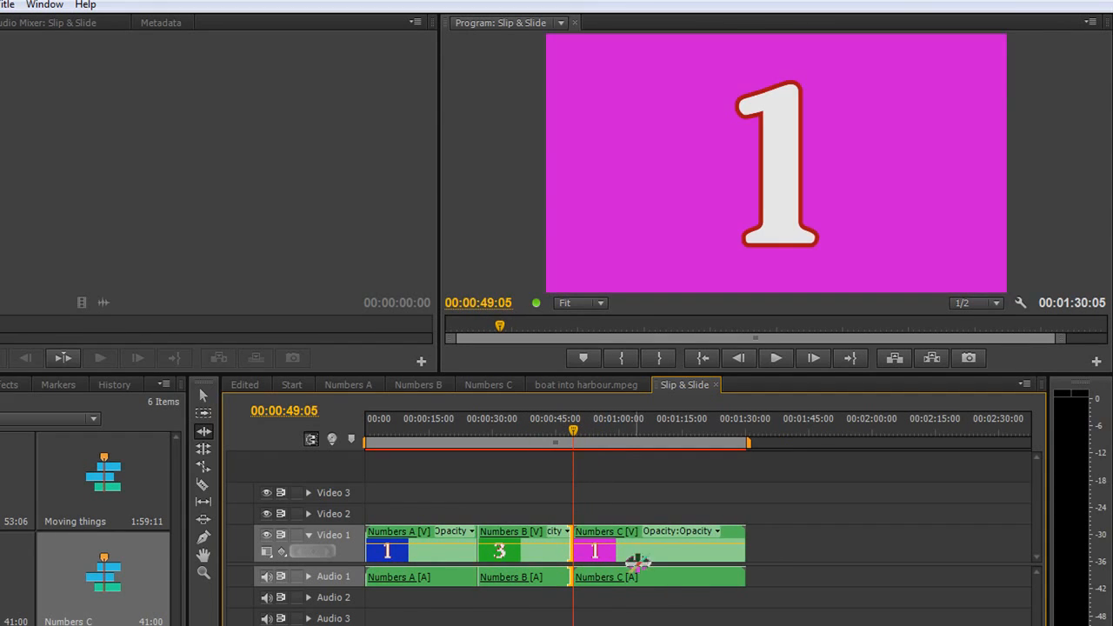
- Scrub through Numbers C and trim its beginning so it opens on 4
left_click(600, 431)
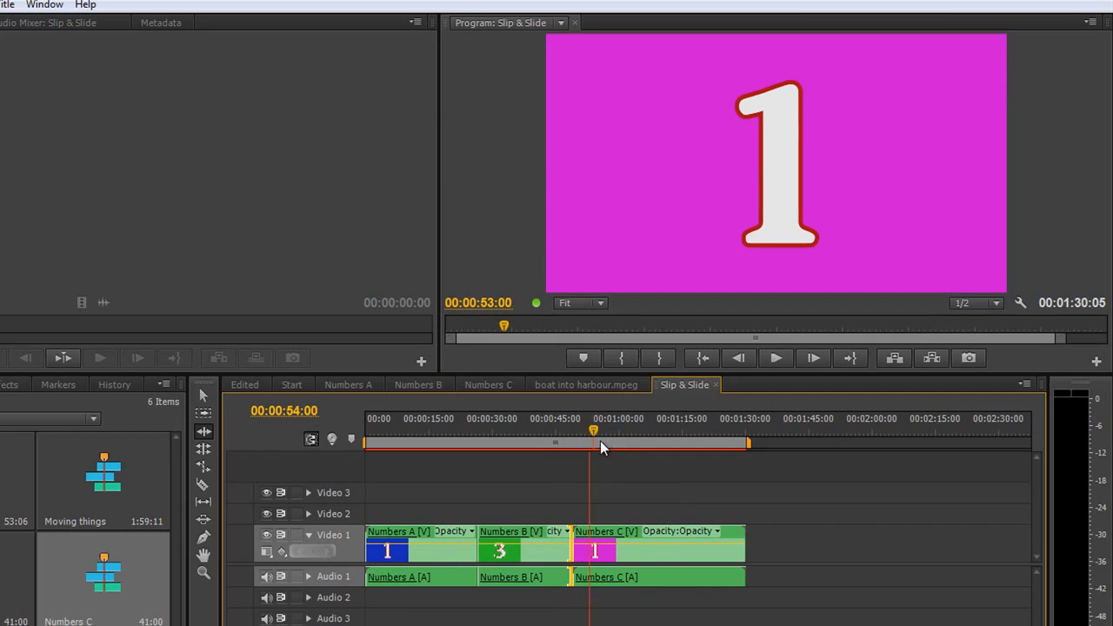
left_click_drag(592, 431, 675, 432)
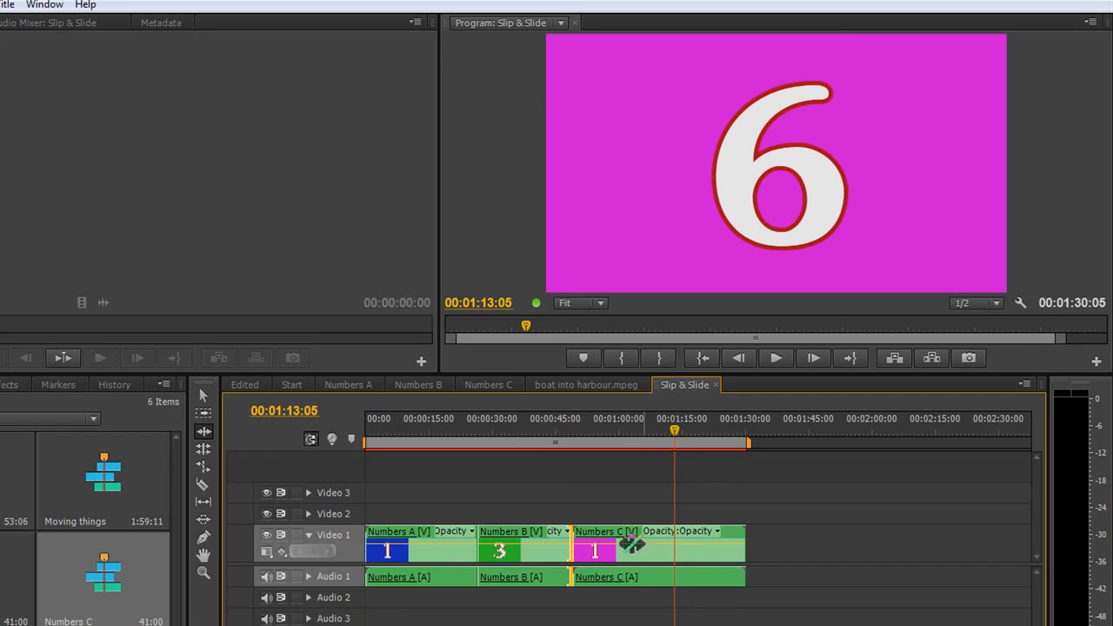
left_click(609, 550)
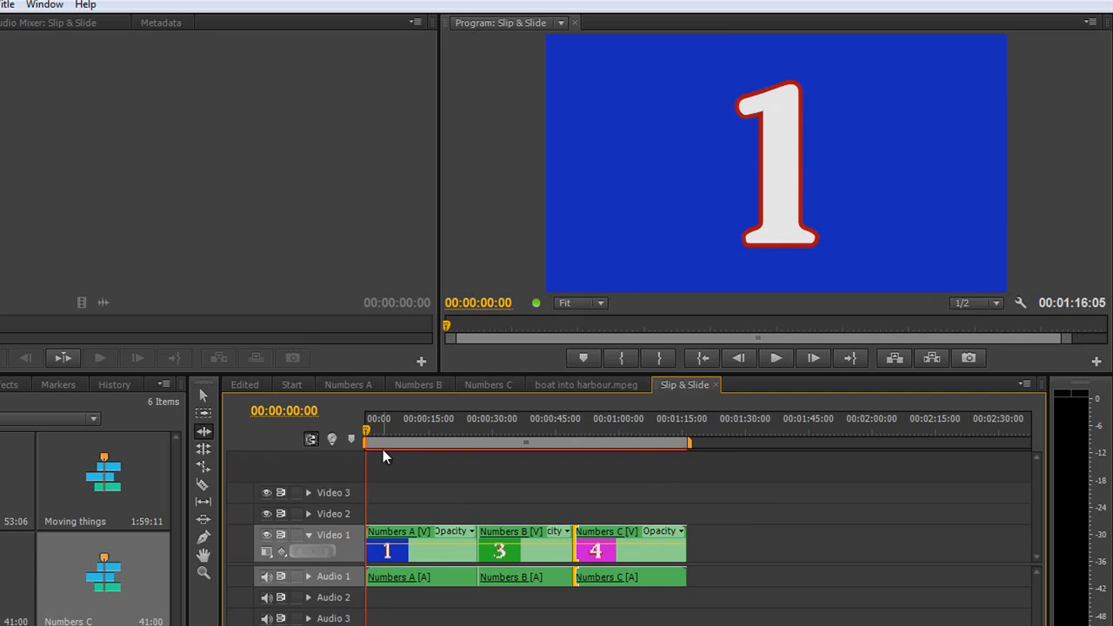
left_click(473, 444)
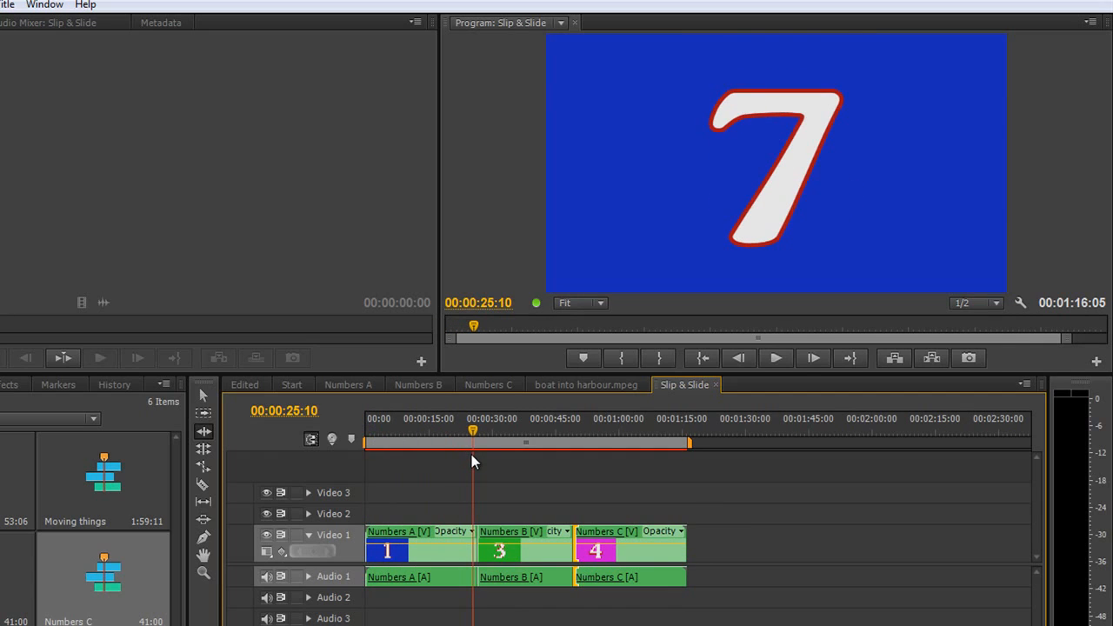
left_click_drag(473, 431, 487, 431)
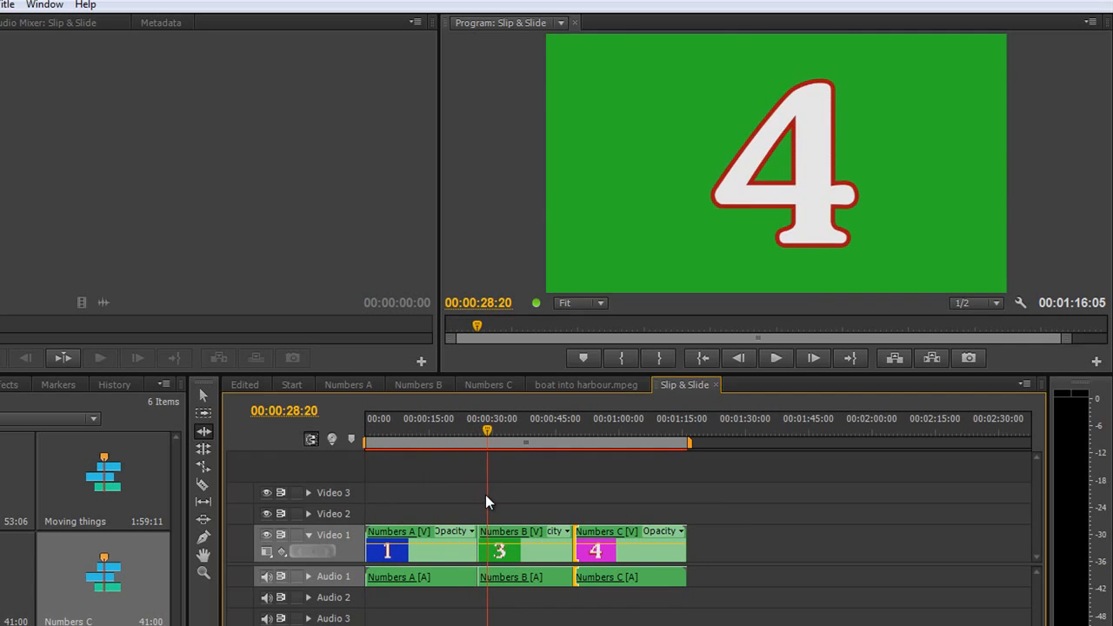
left_click(571, 432)
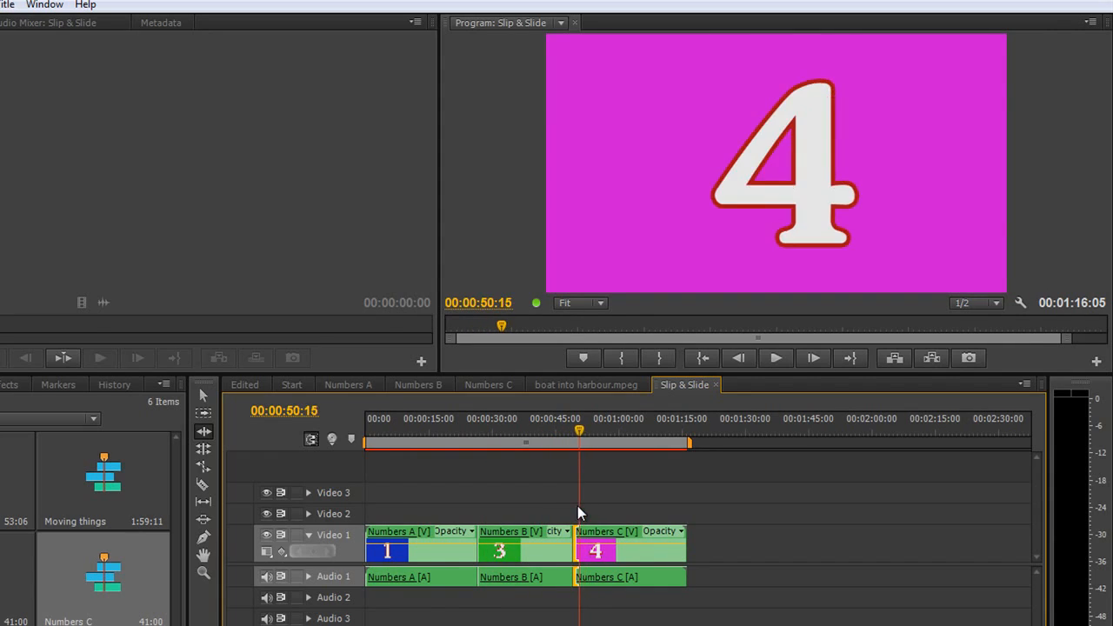
left_click(675, 444)
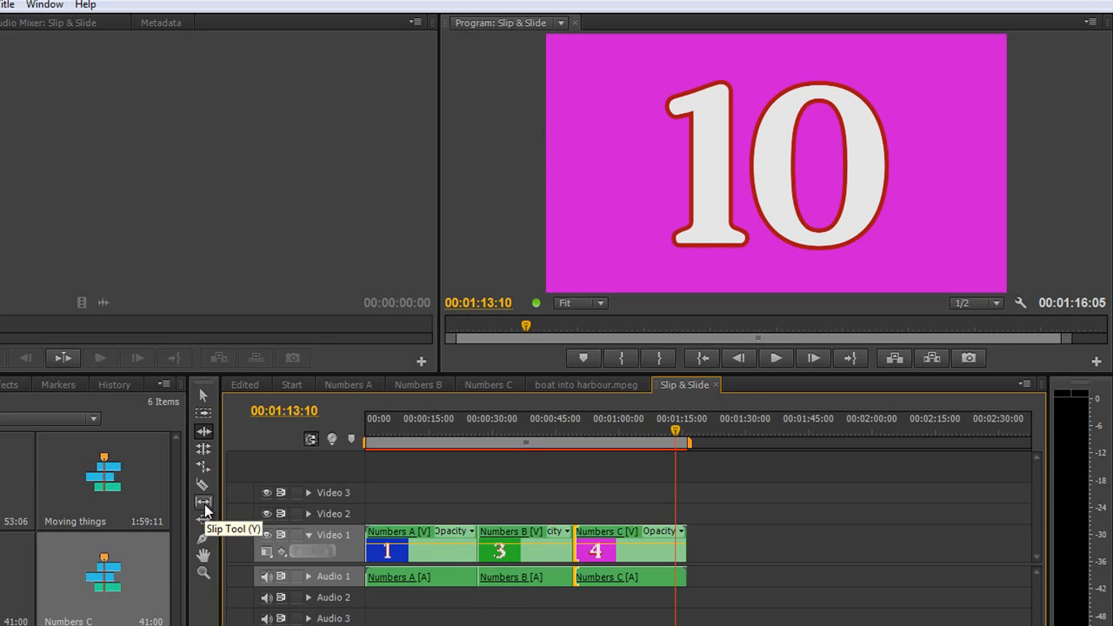
mouse_move(202, 504)
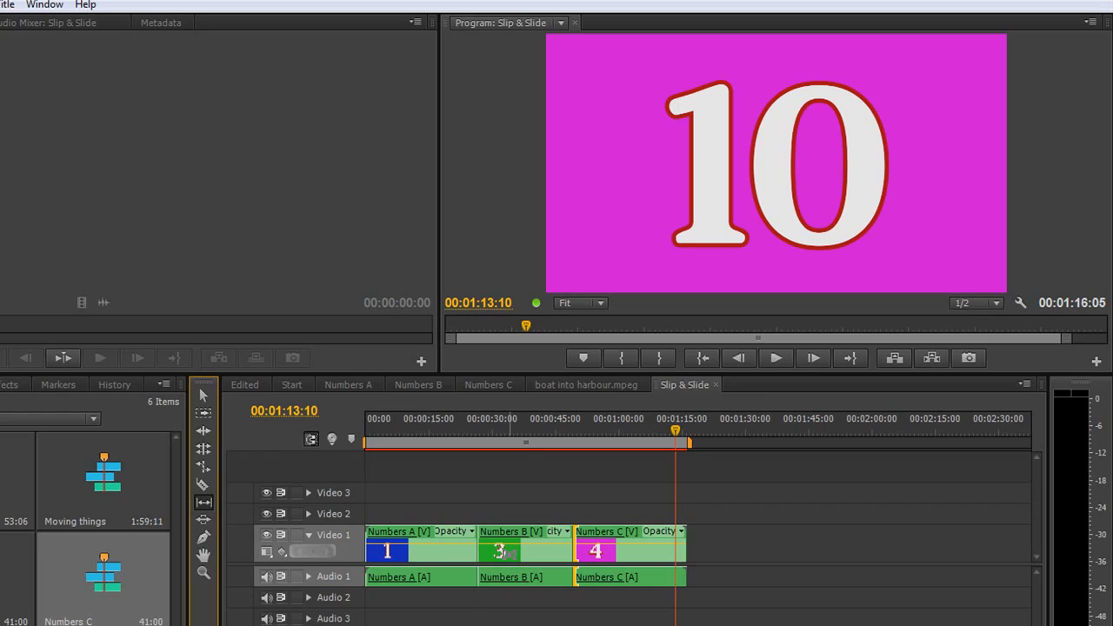
mouse_move(512, 578)
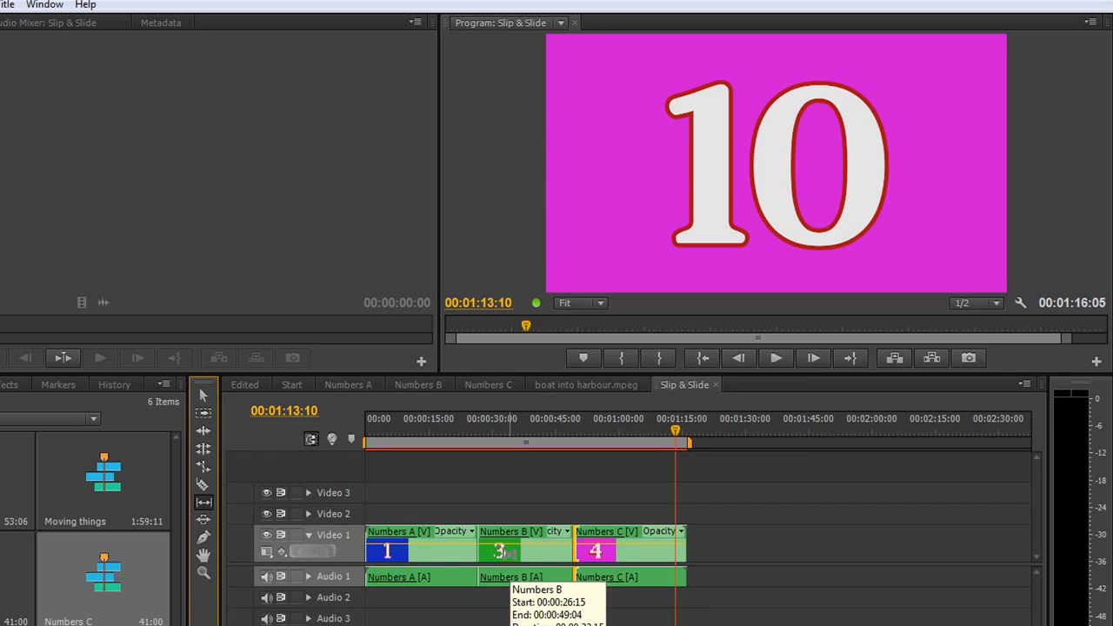
- Inspect Numbers B's start and end times and the cut between Numbers B and C
left_click(480, 431)
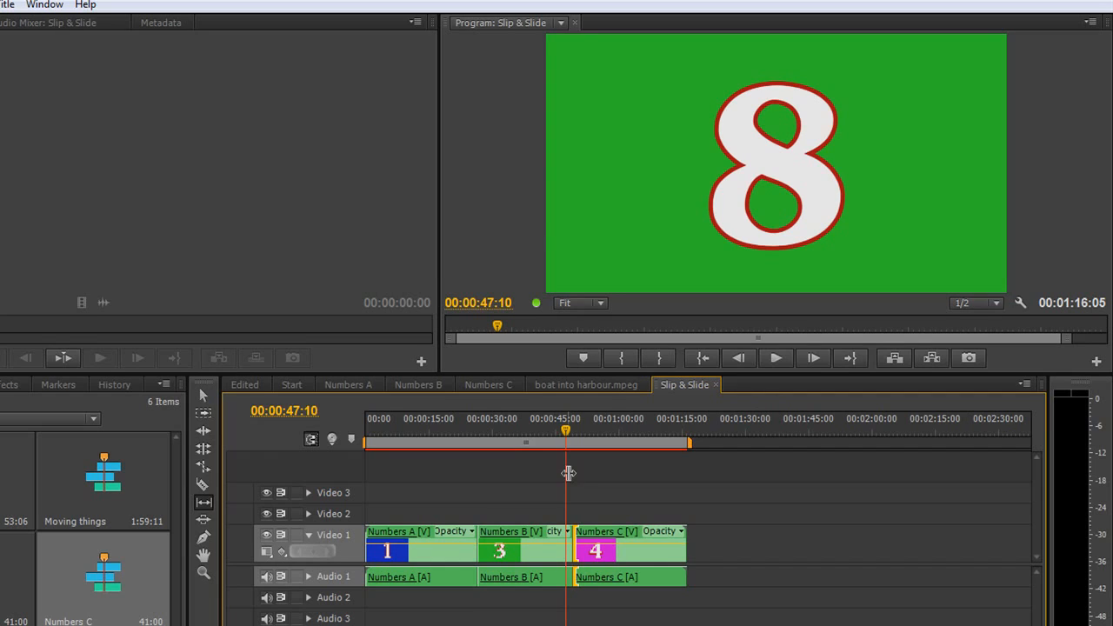
mouse_move(428, 543)
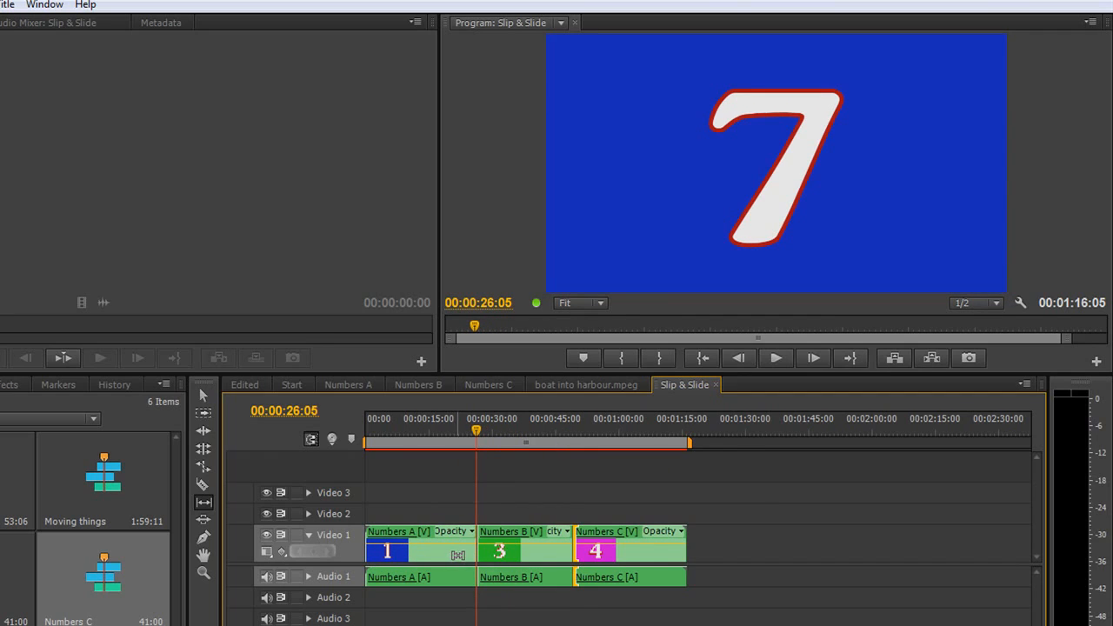
left_click(557, 444)
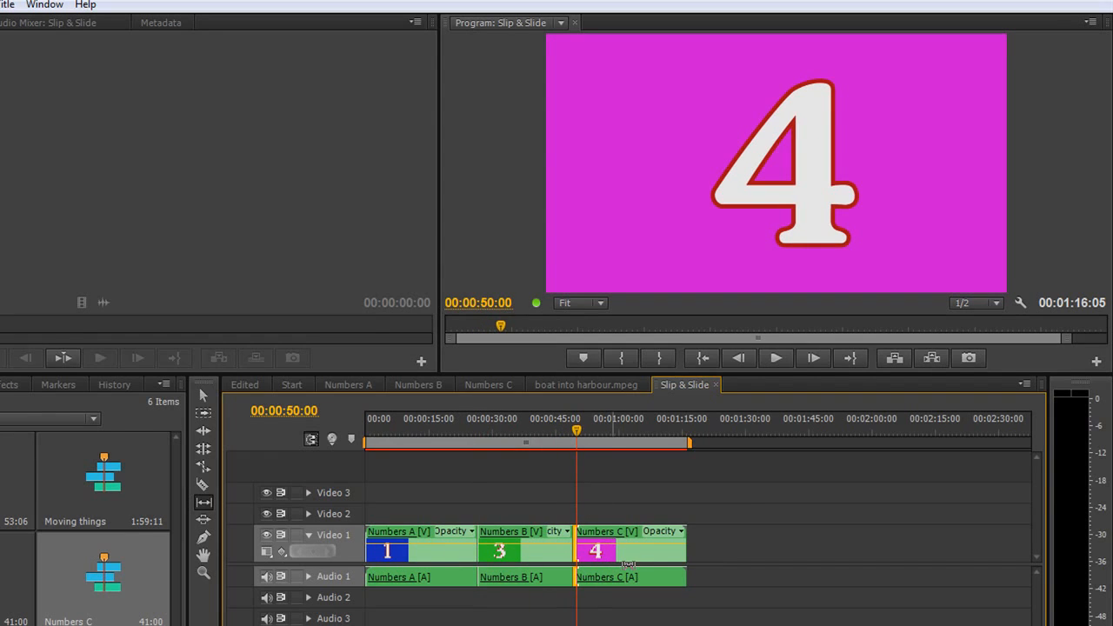
mouse_move(581, 442)
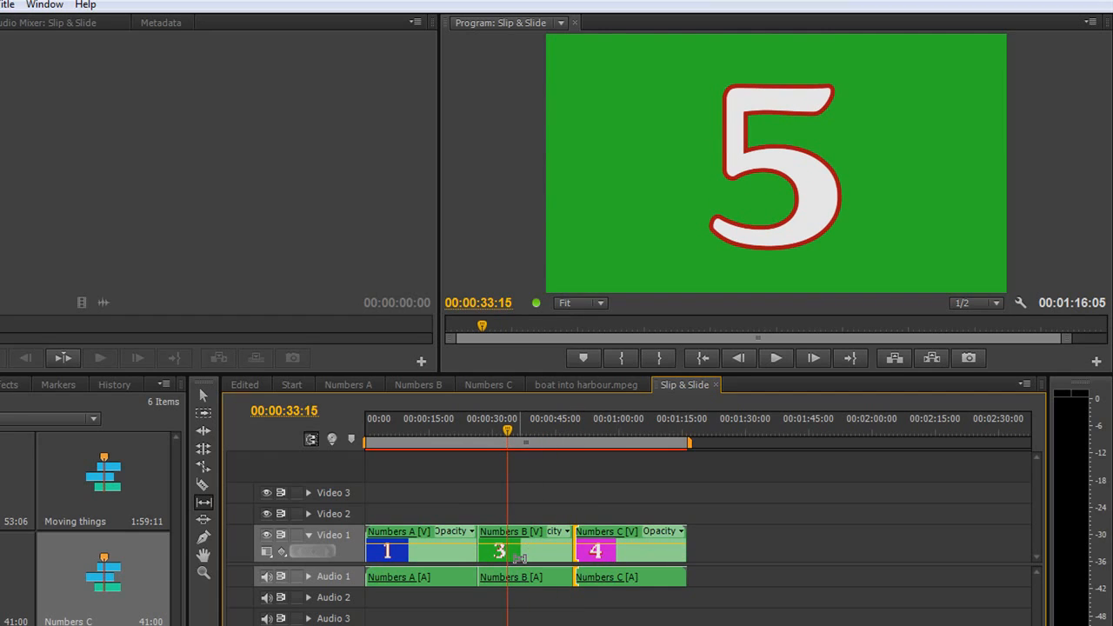
mouse_move(218, 518)
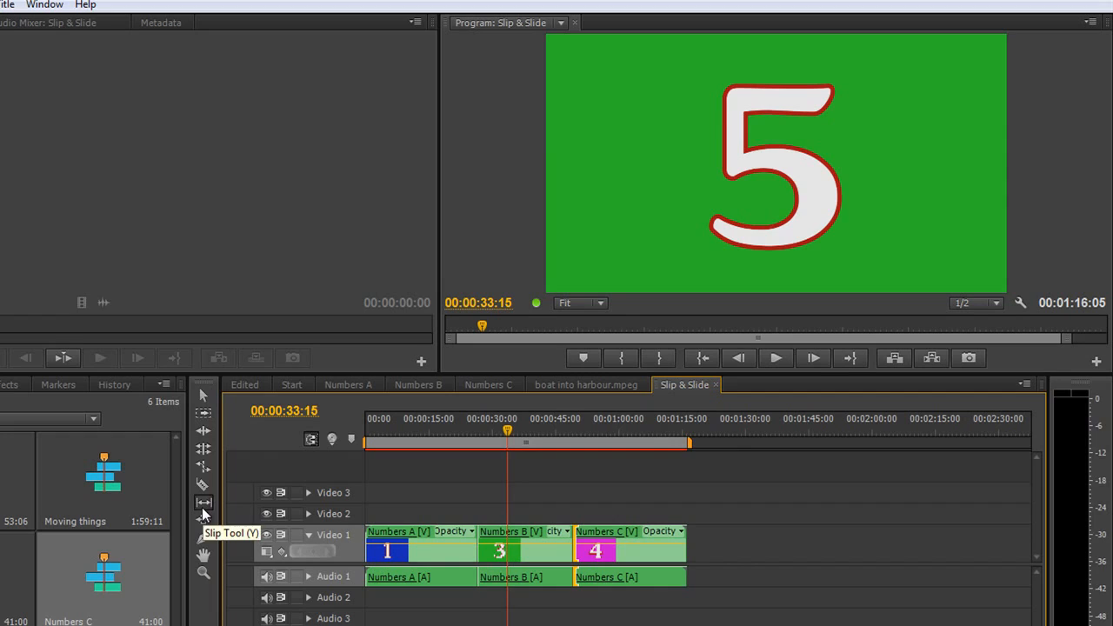
- Slip Numbers B's footage until its first frame reads 2, keeping position and length
left_click_drag(501, 550, 522, 550)
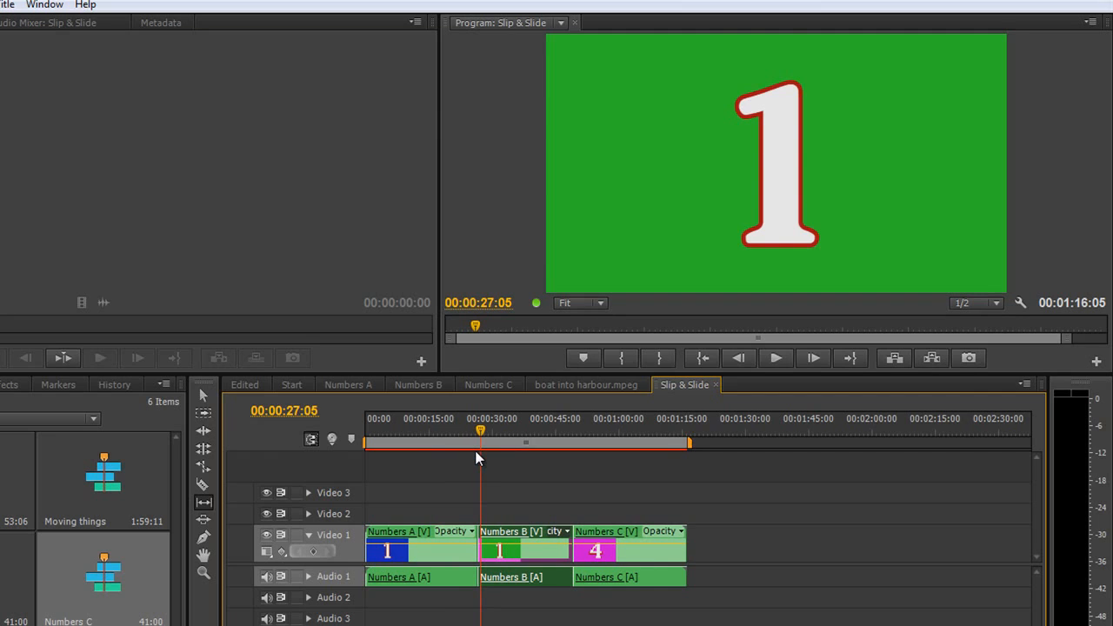
left_click(574, 431)
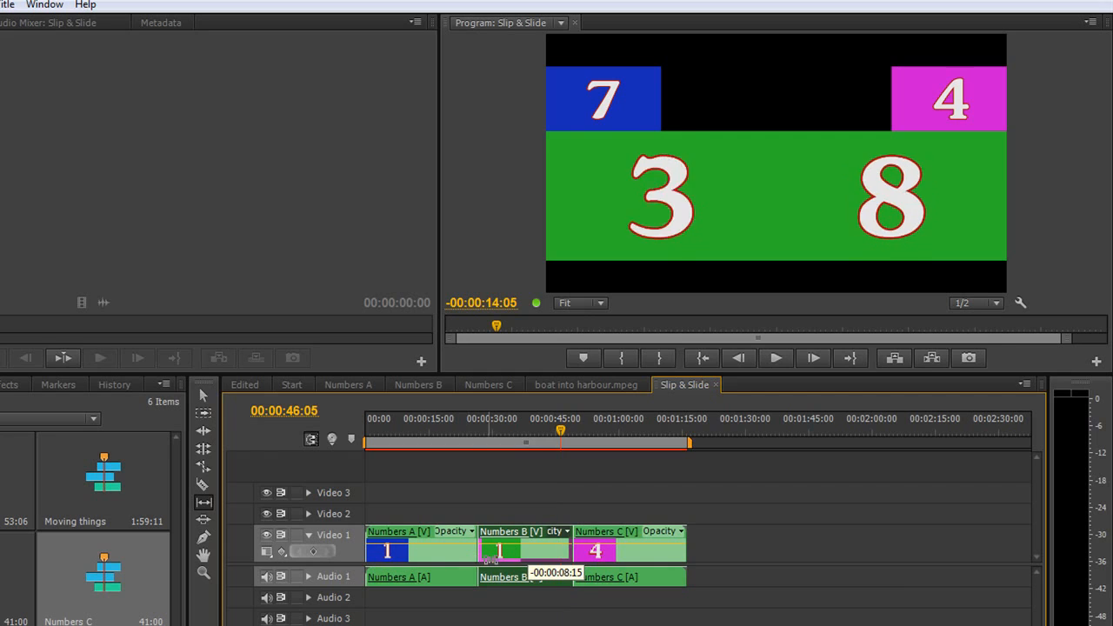
left_click_drag(522, 548, 522, 548)
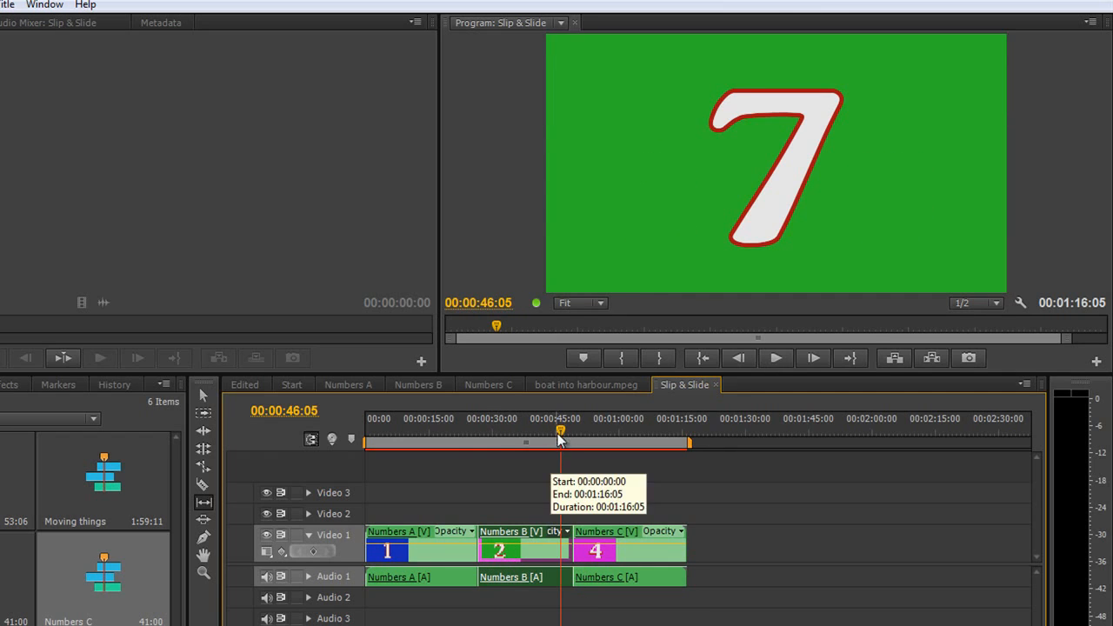
- Preview near the end of the sequence to confirm Numbers C still reaches 10
left_click(449, 431)
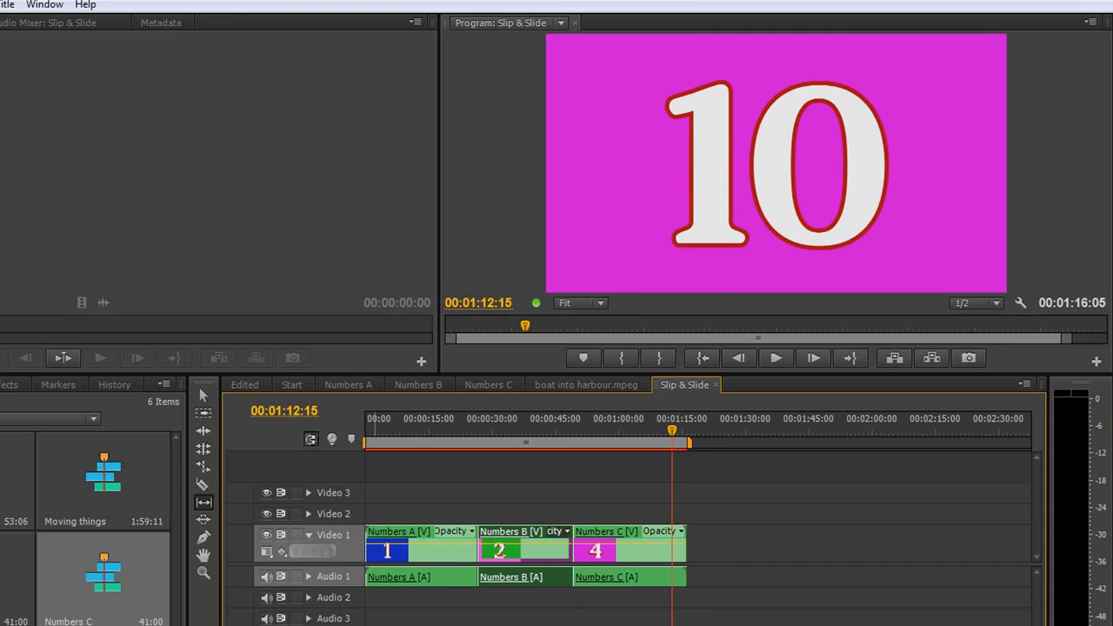
mouse_move(203, 538)
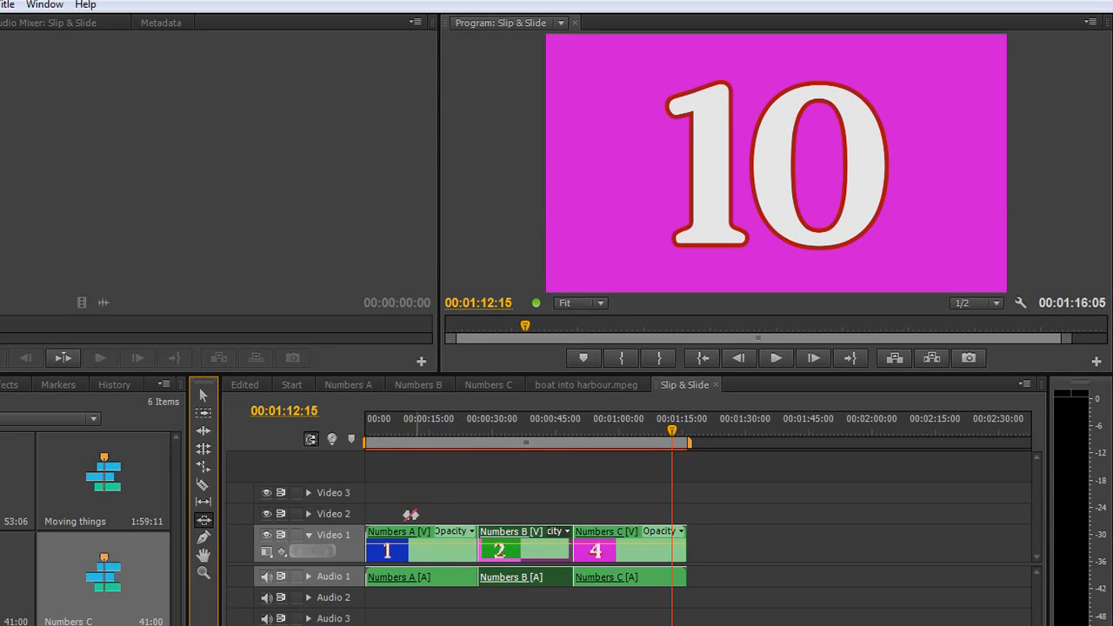
mouse_move(578, 508)
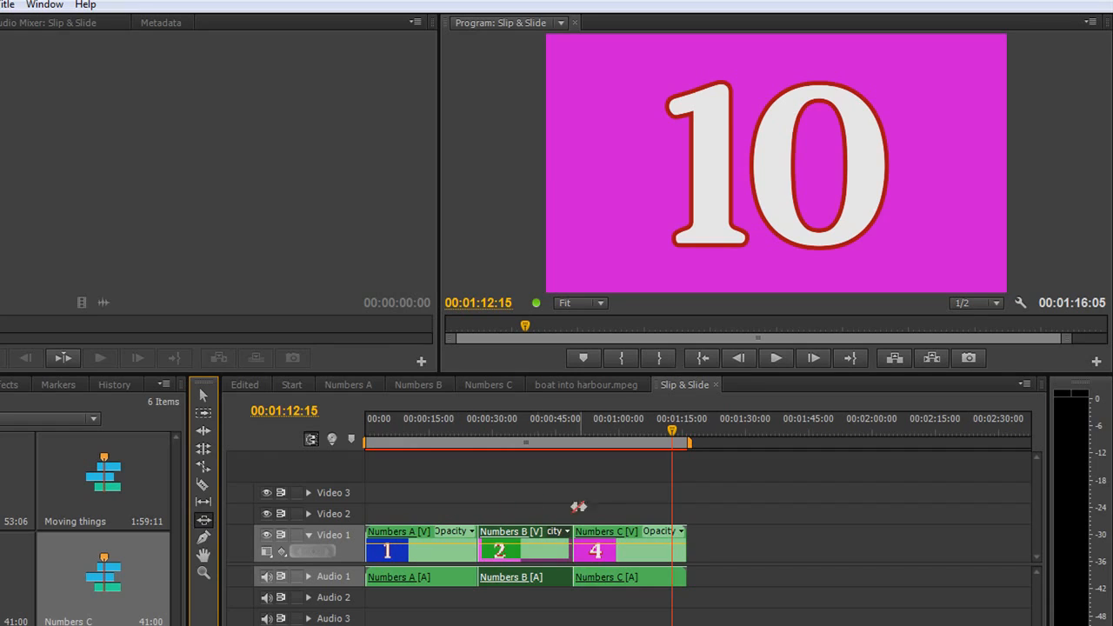
mouse_move(614, 519)
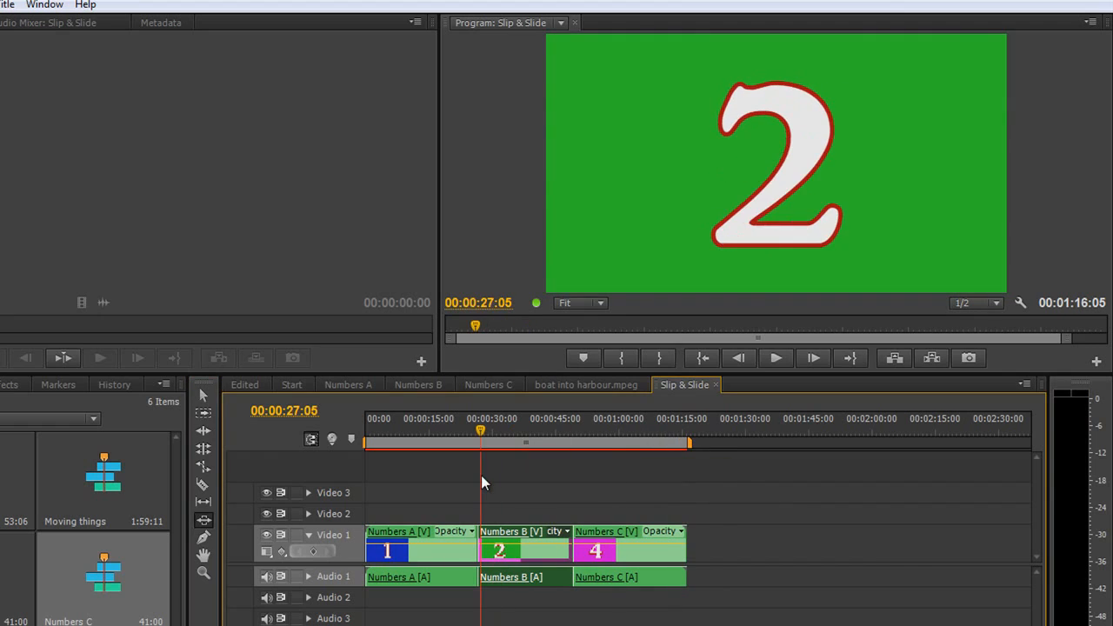
left_click(571, 431)
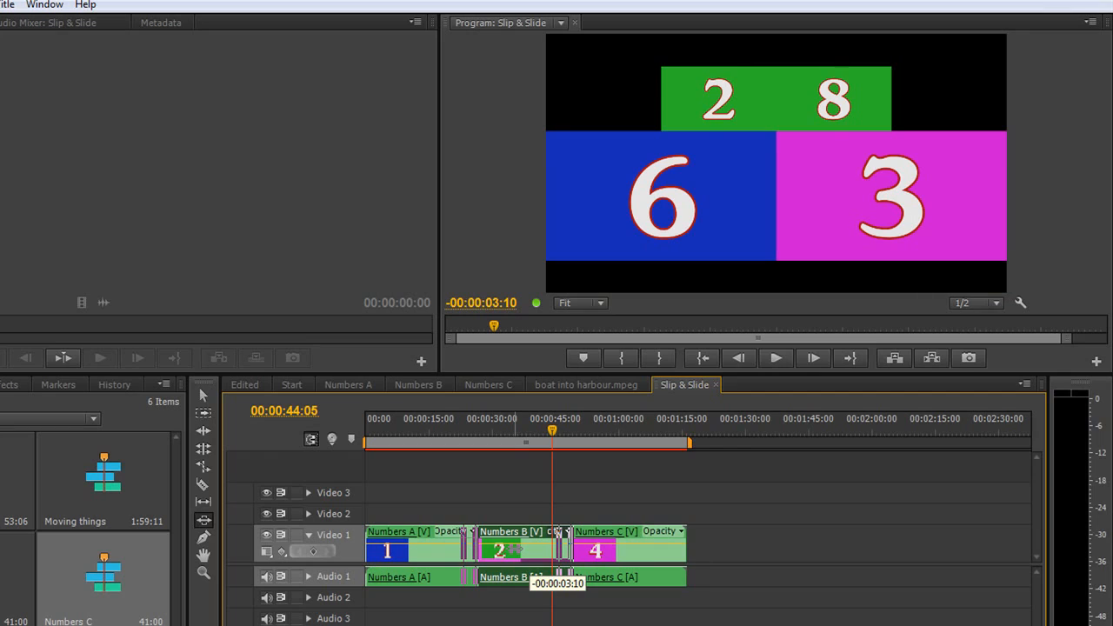
mouse_move(774, 56)
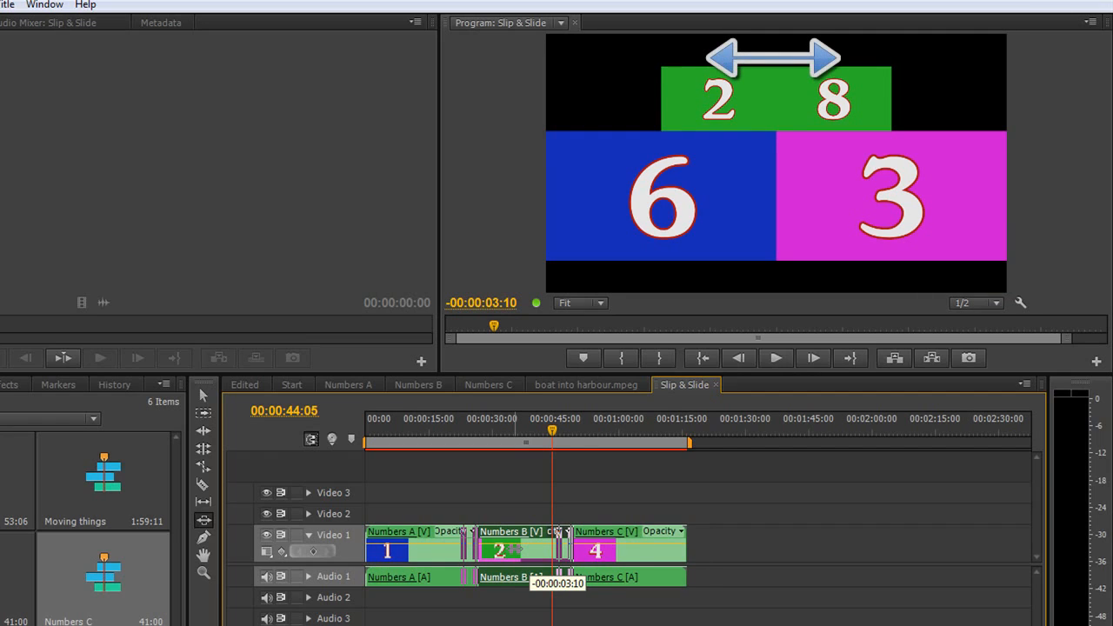
mouse_move(773, 58)
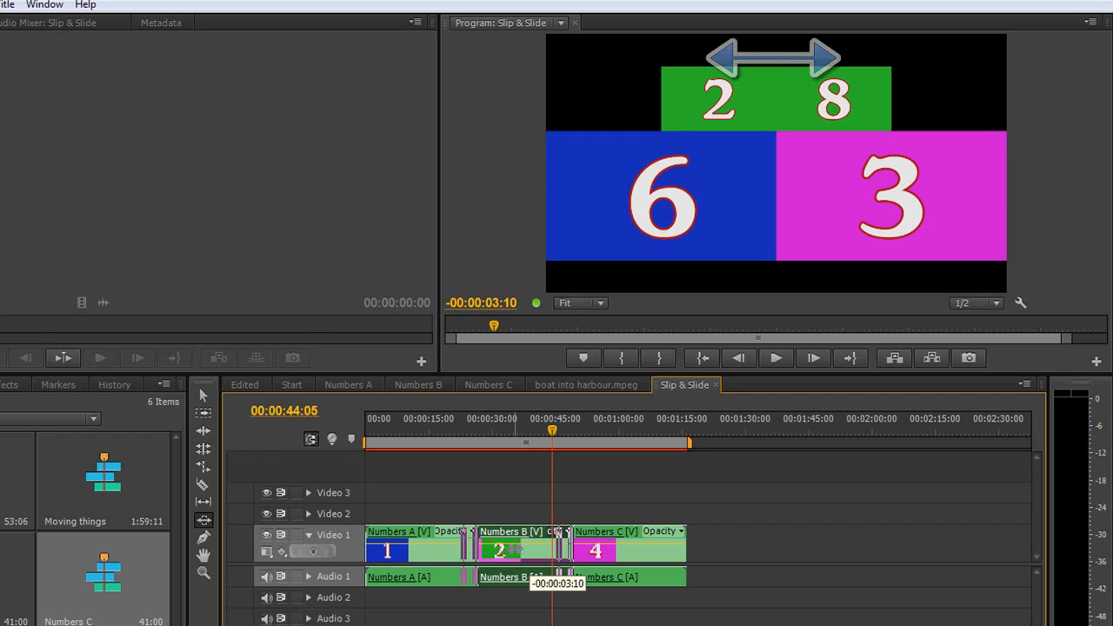